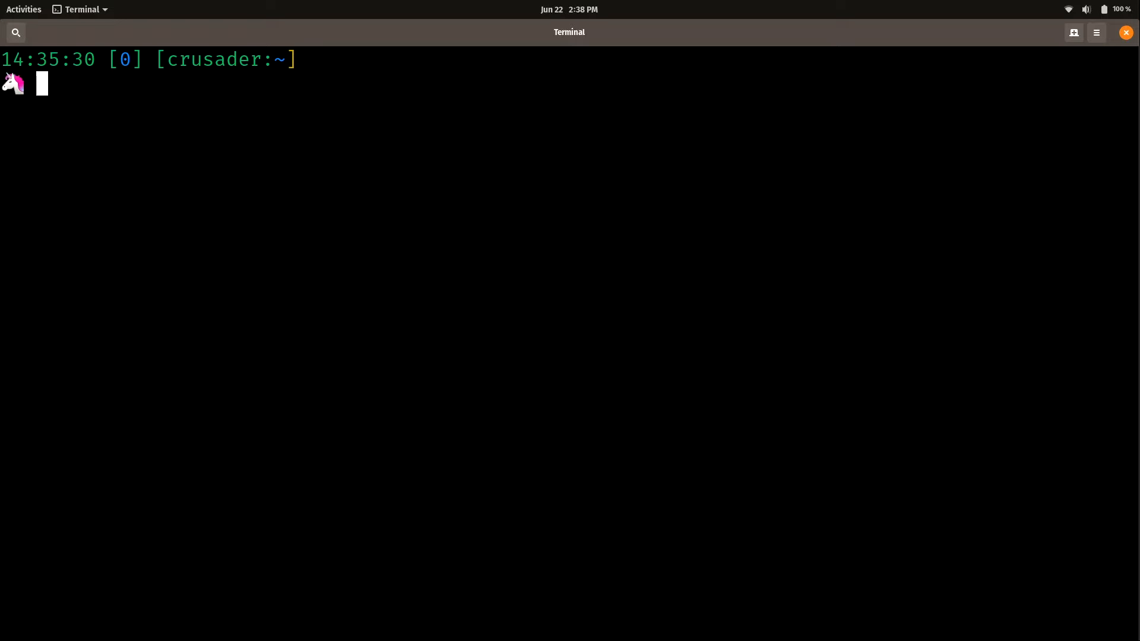
Step: Run 'sudo apt install apache2' to install the Apache web server
text(sudo apt)
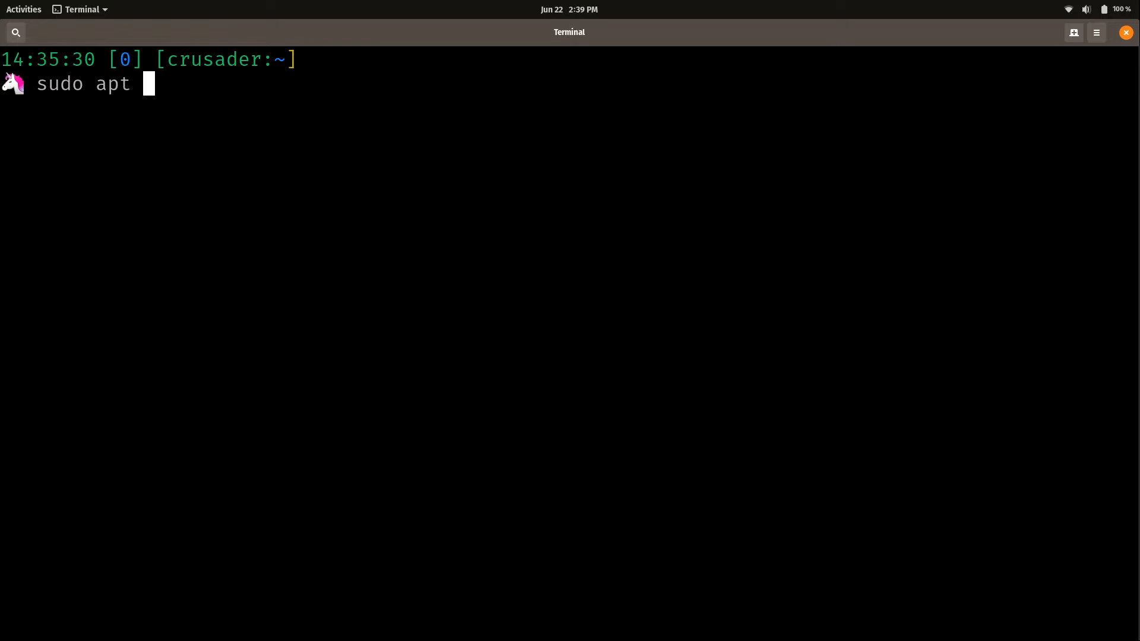
text(install apache2)
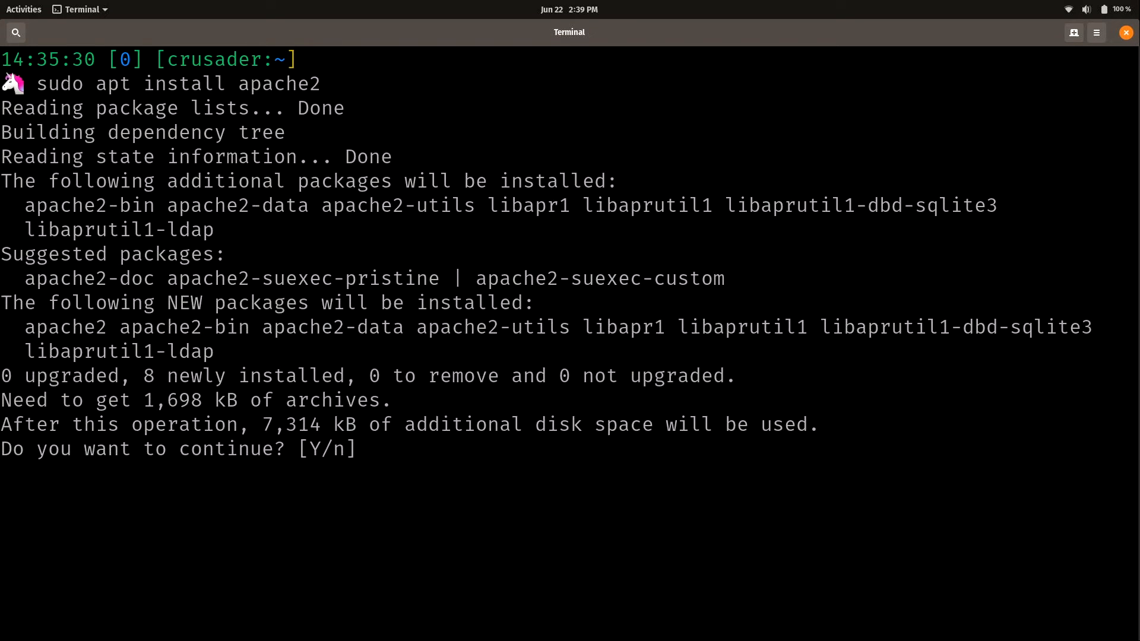
mouse_move(483, 220)
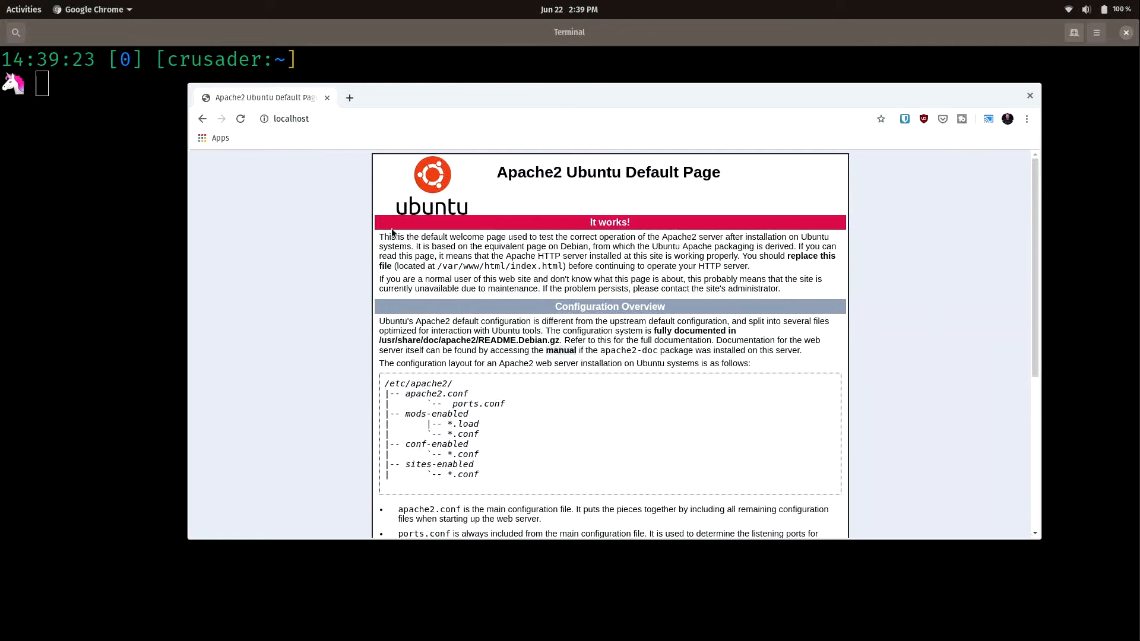
mouse_move(432, 218)
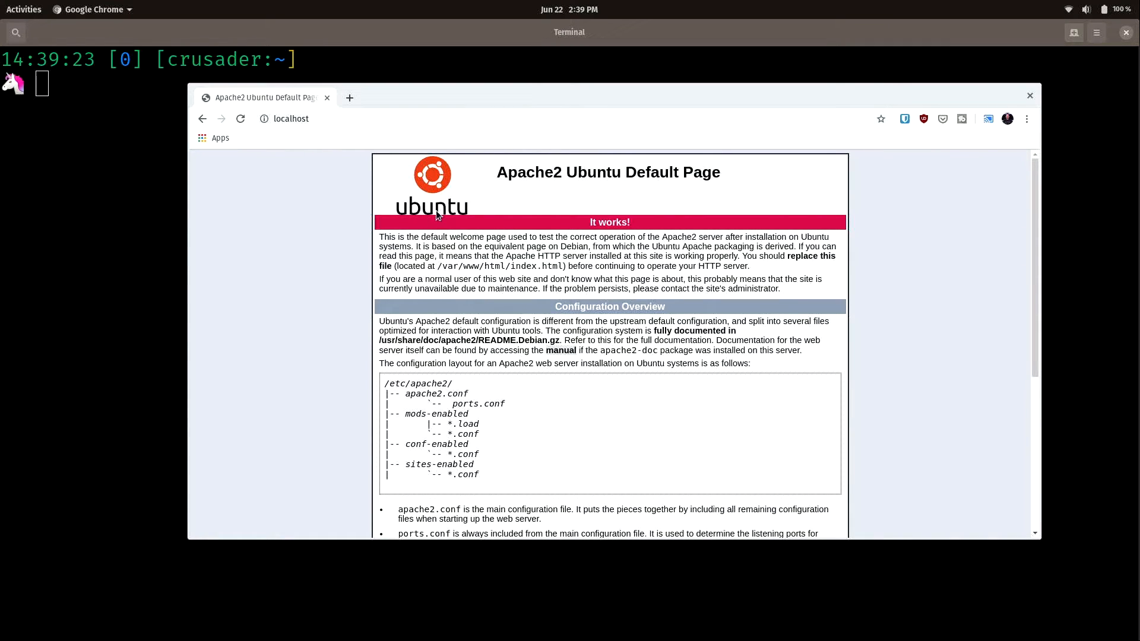
mouse_move(243, 130)
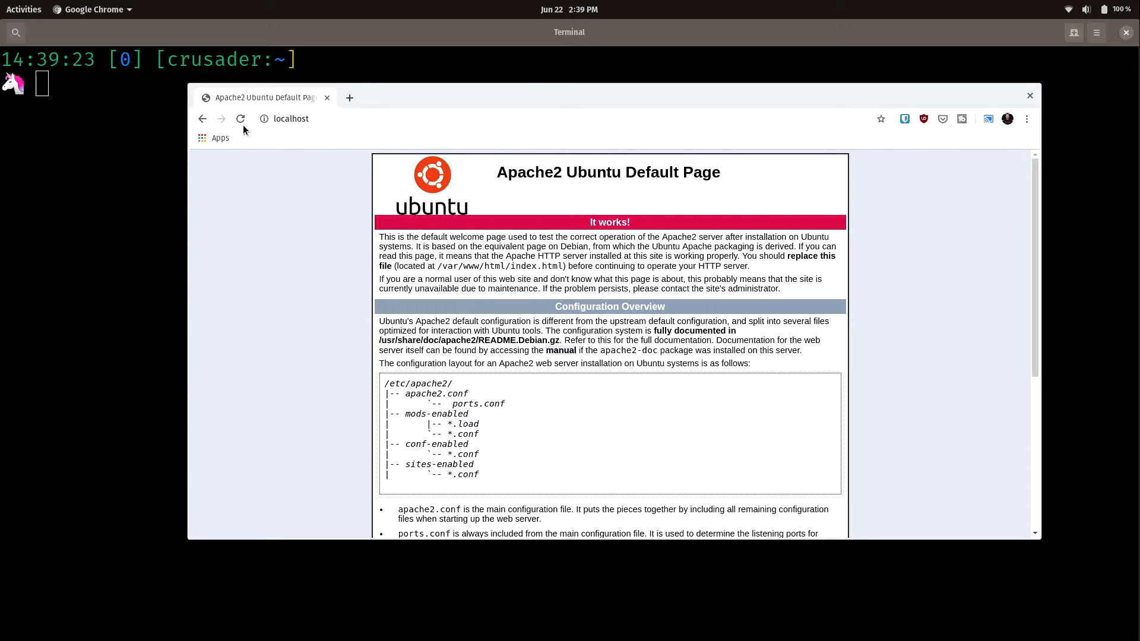
mouse_move(241, 119)
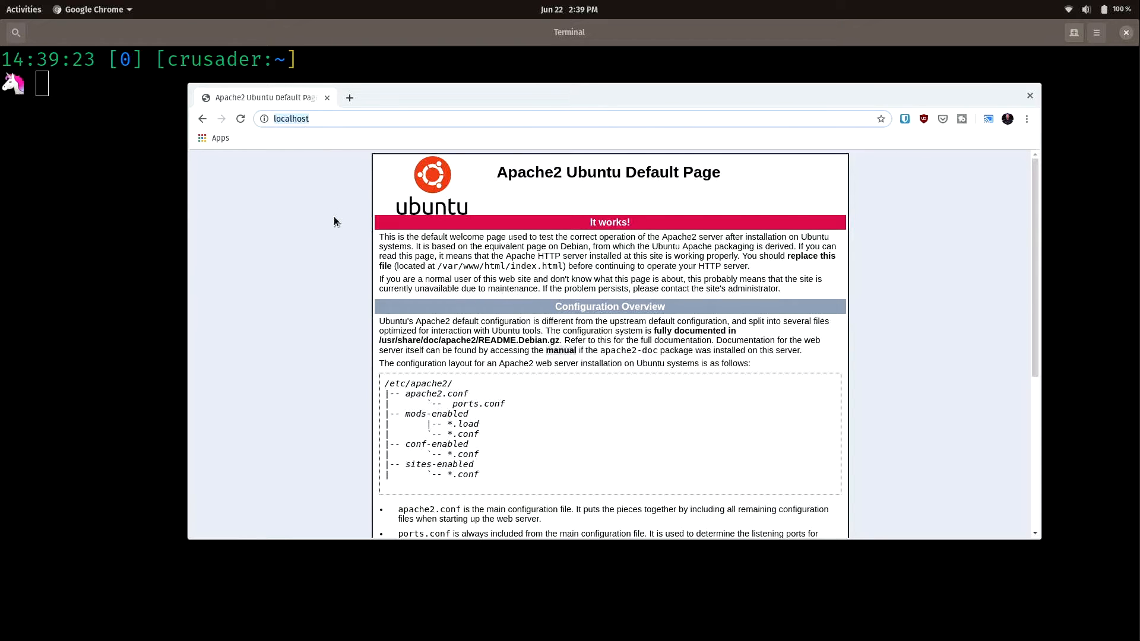
Step: Load localhost in Chrome to see the Apache2 default page, then return to the terminal
click(291, 119)
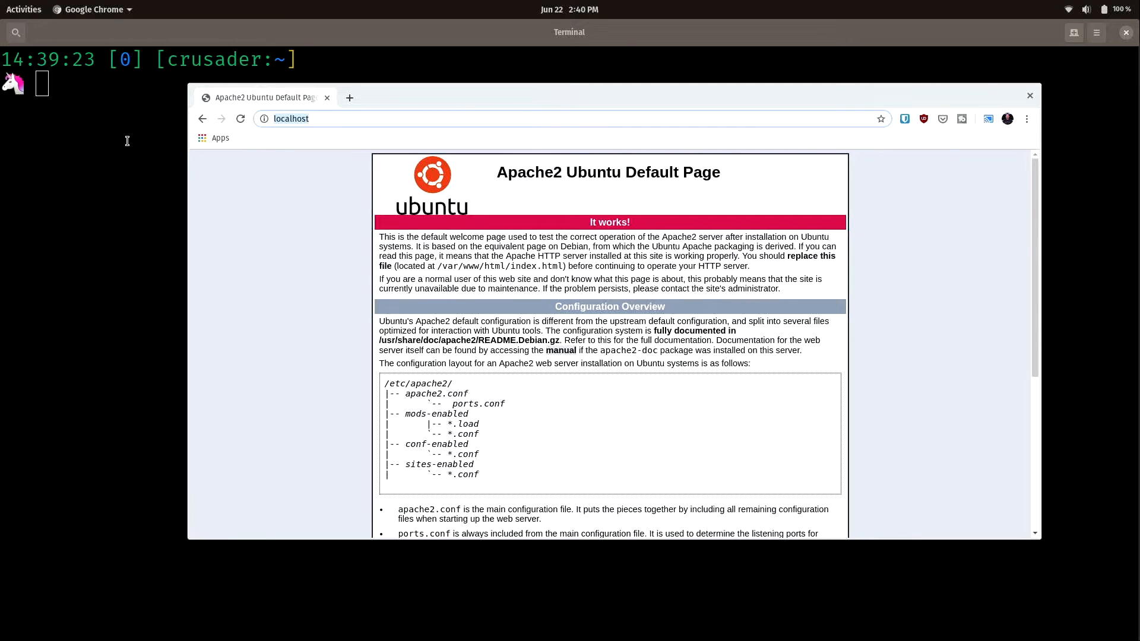
mouse_move(132, 193)
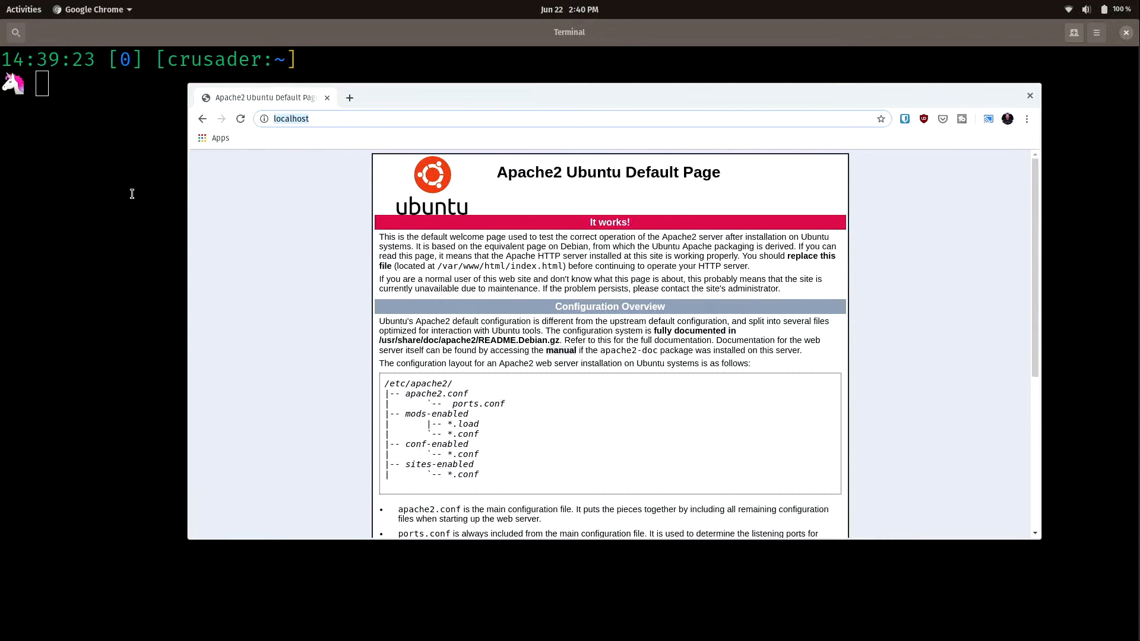
click(304, 119)
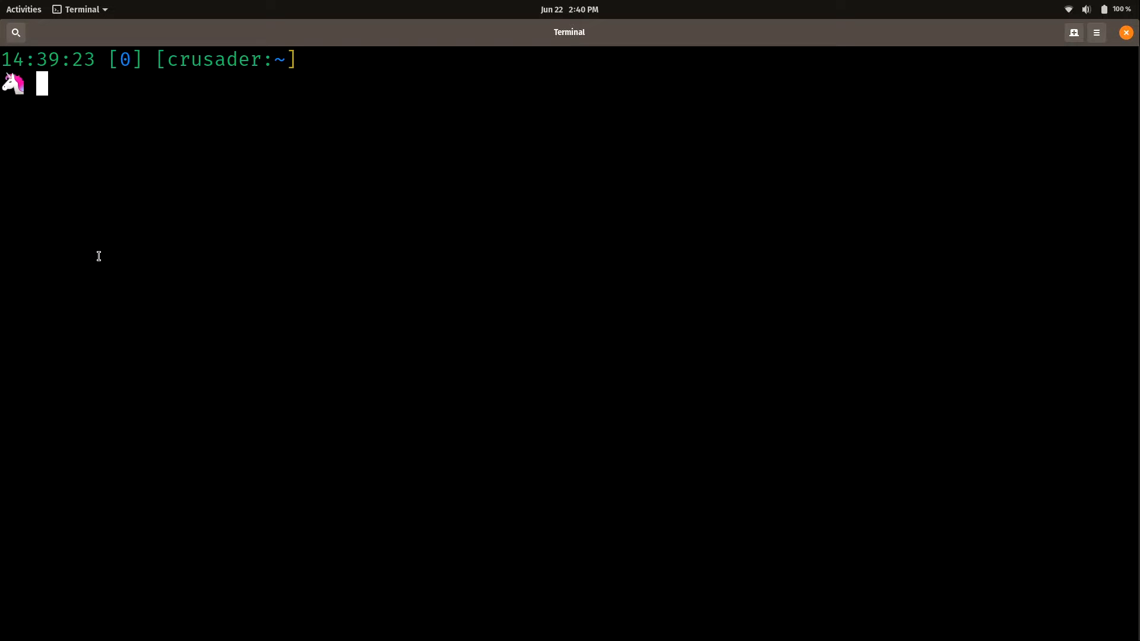
Step: Write 'systemctl status apache2' at the prompt without running it
text(systemctl)
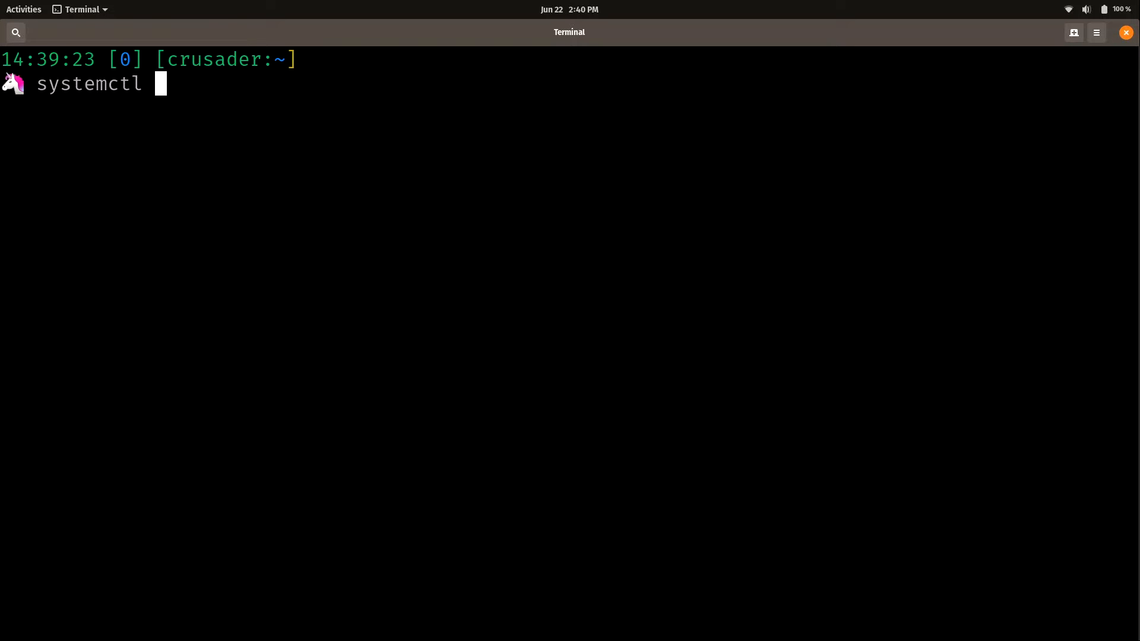
text(status ap)
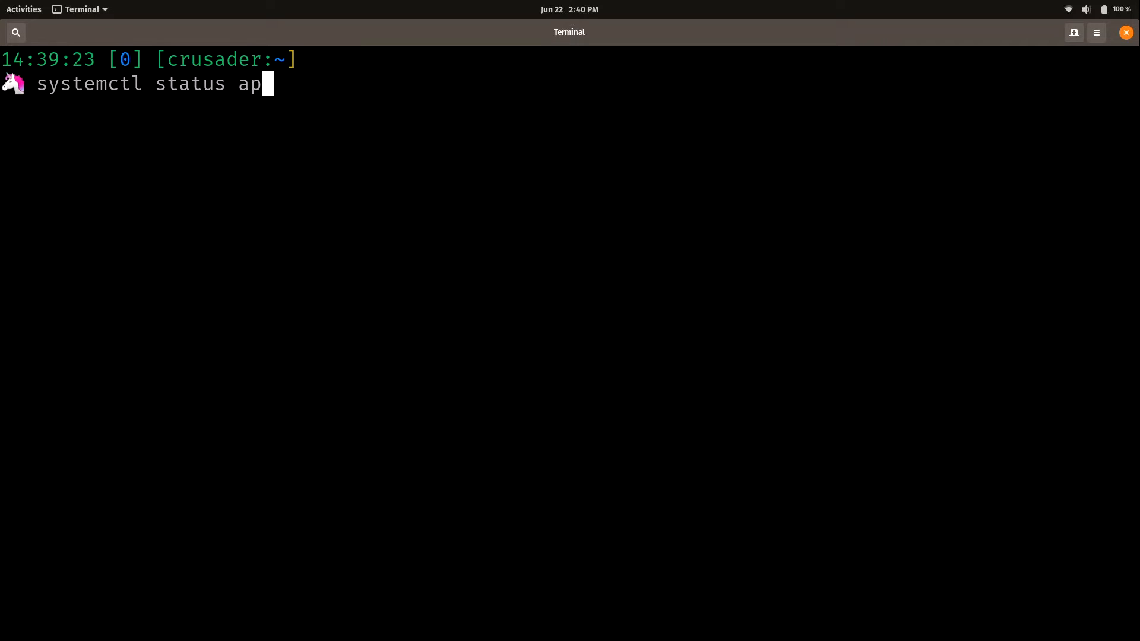
text(che2)
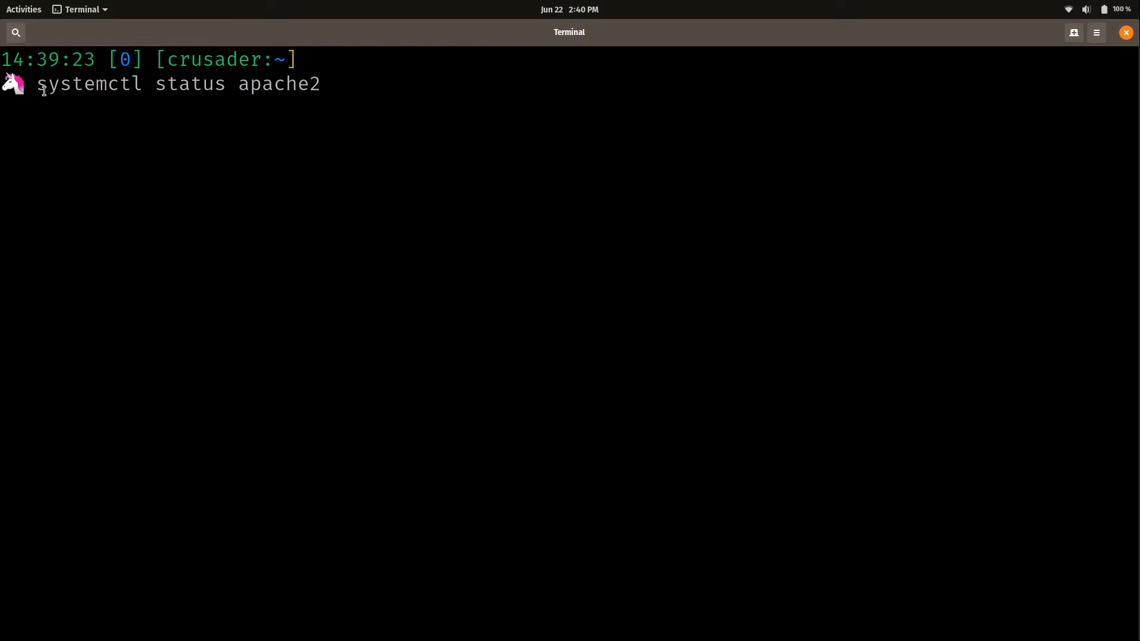
Step: Highlight the words systemctl, status and apache2 in the command to point them out
double_click(89, 83)
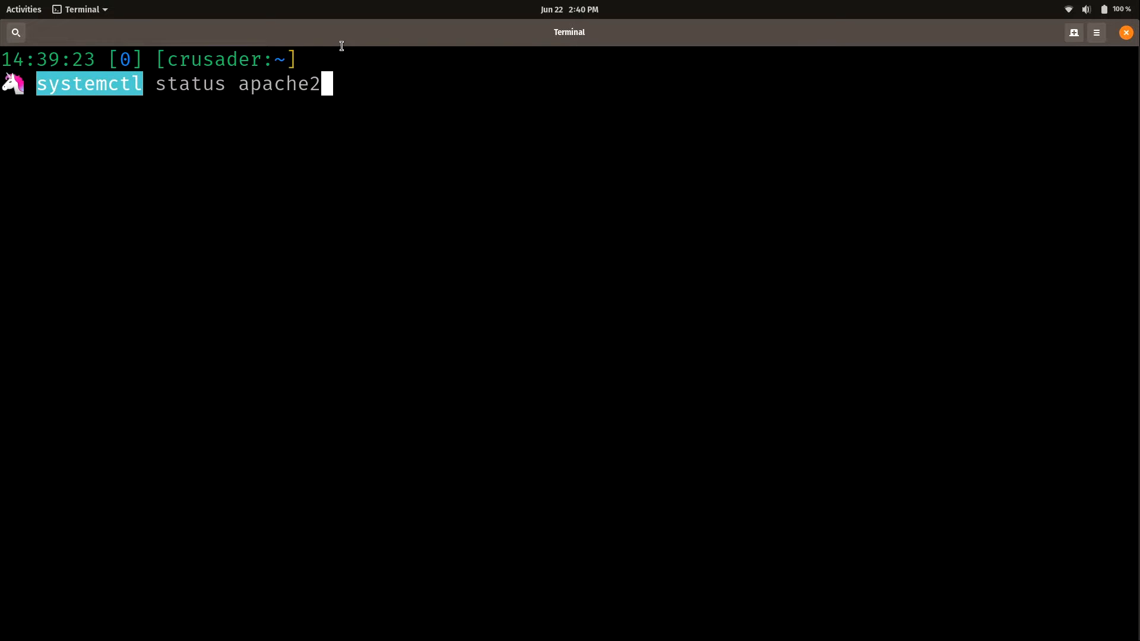
mouse_move(192, 109)
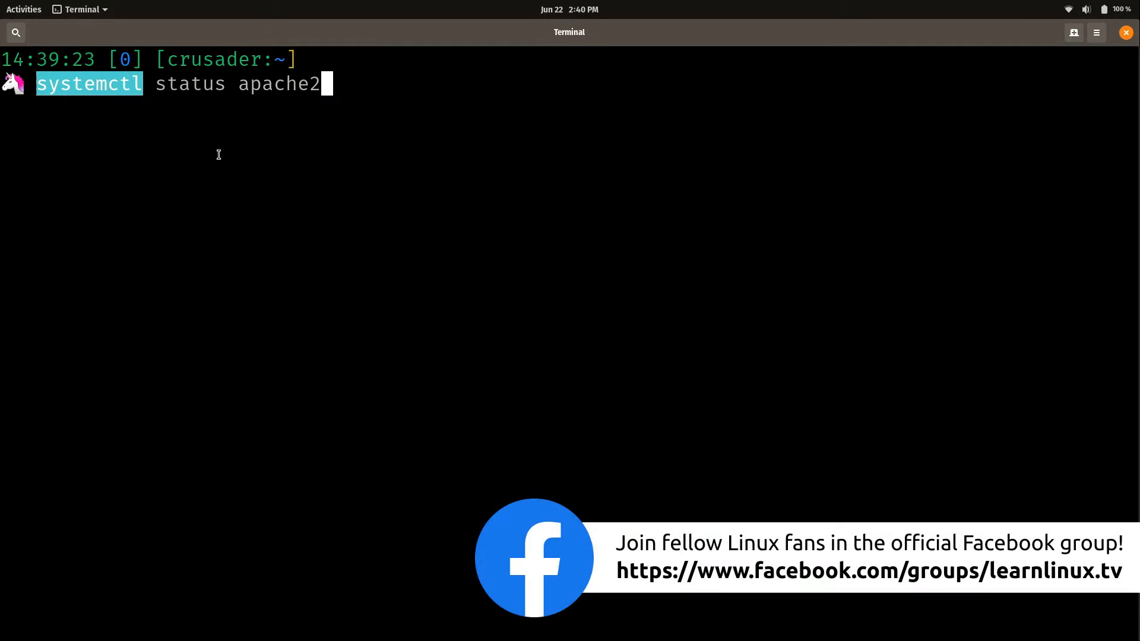
mouse_move(213, 147)
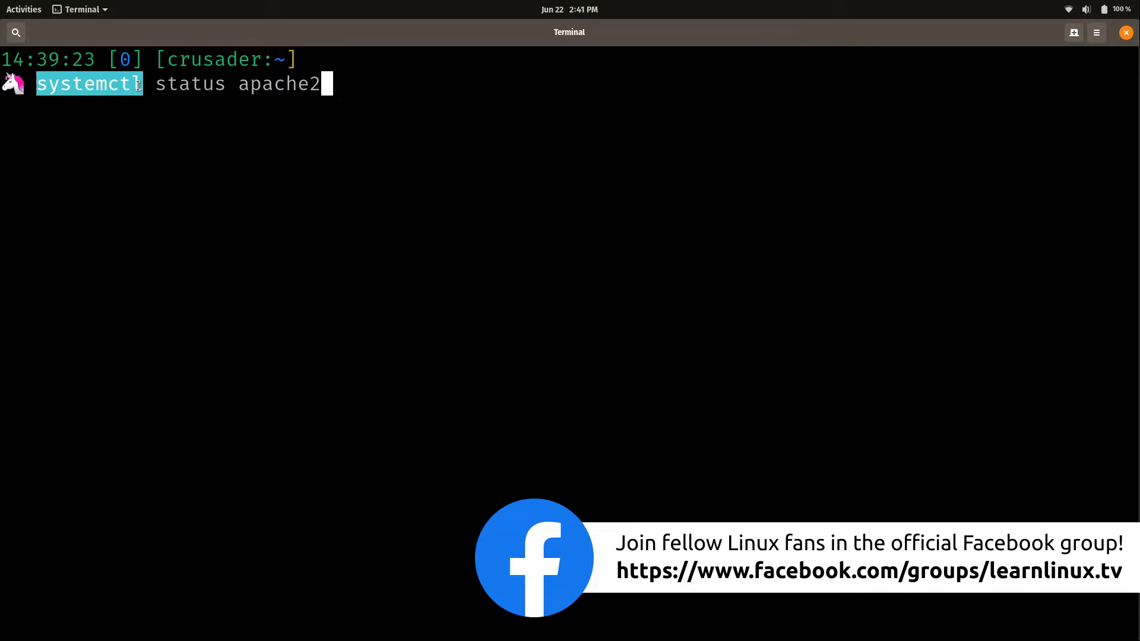
double_click(190, 83)
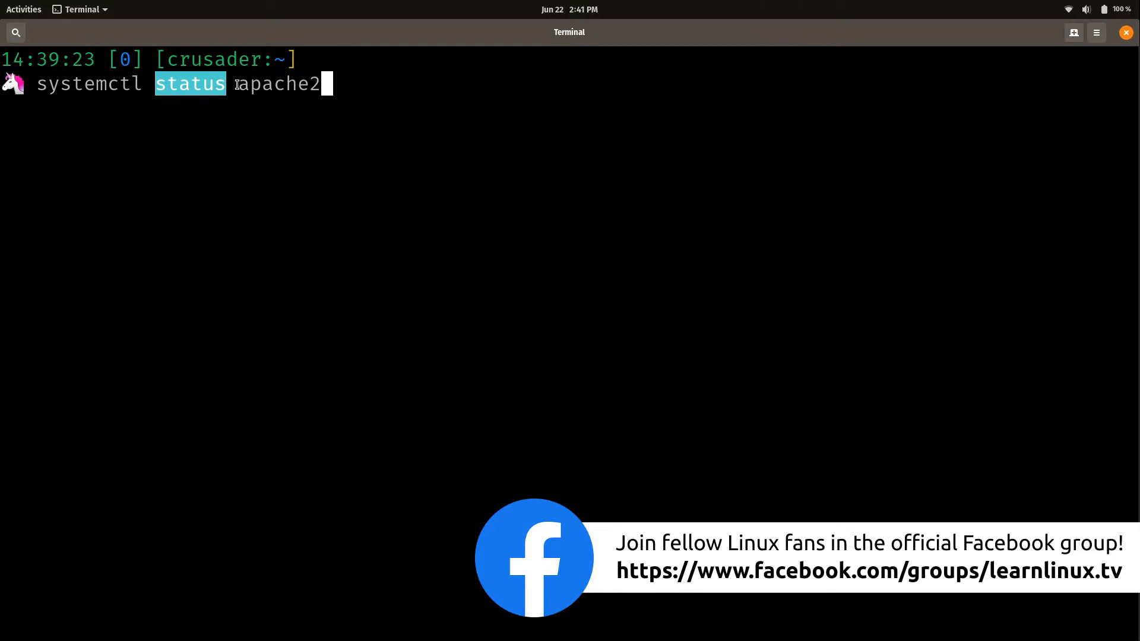
double_click(277, 83)
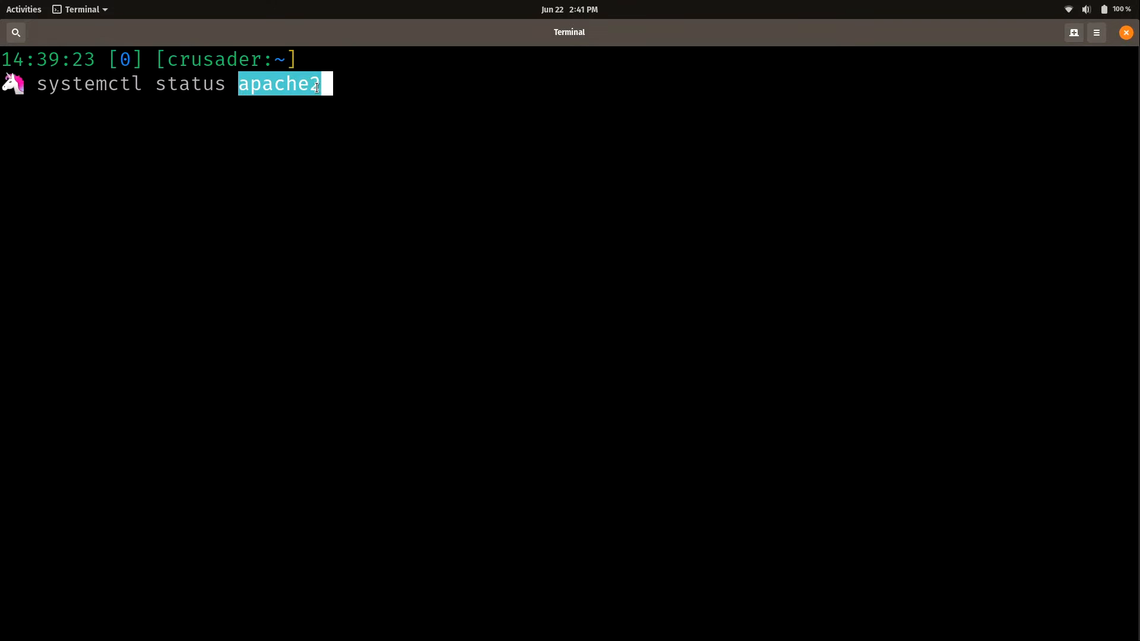
click(363, 83)
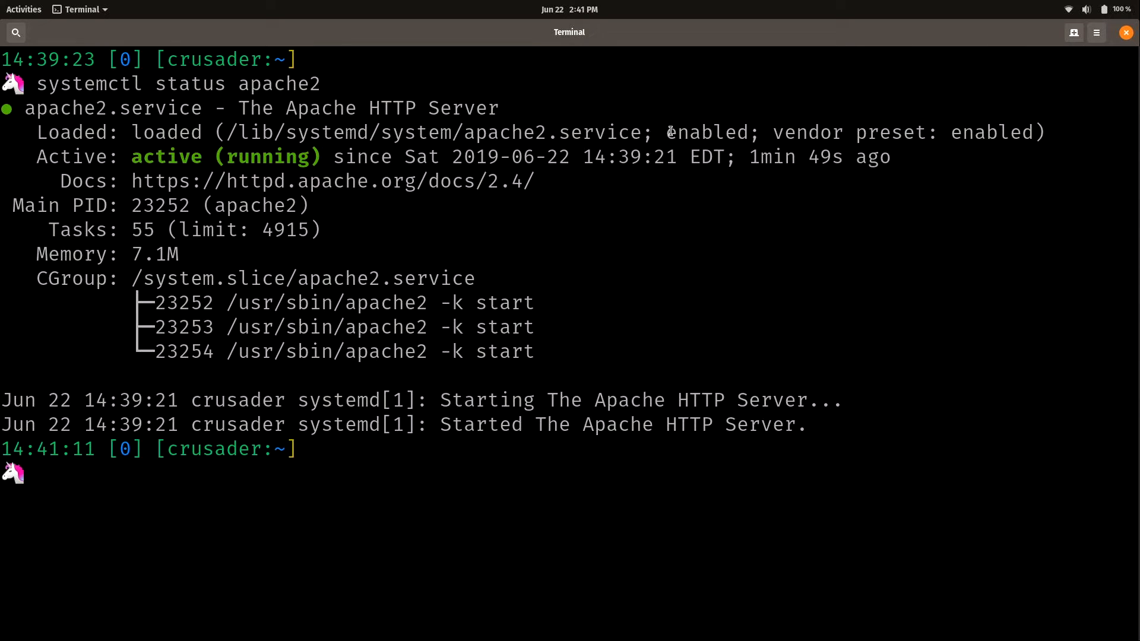
Step: Highlight the enabled state, vendor preset and Apache startup log lines in the status output
double_click(706, 131)
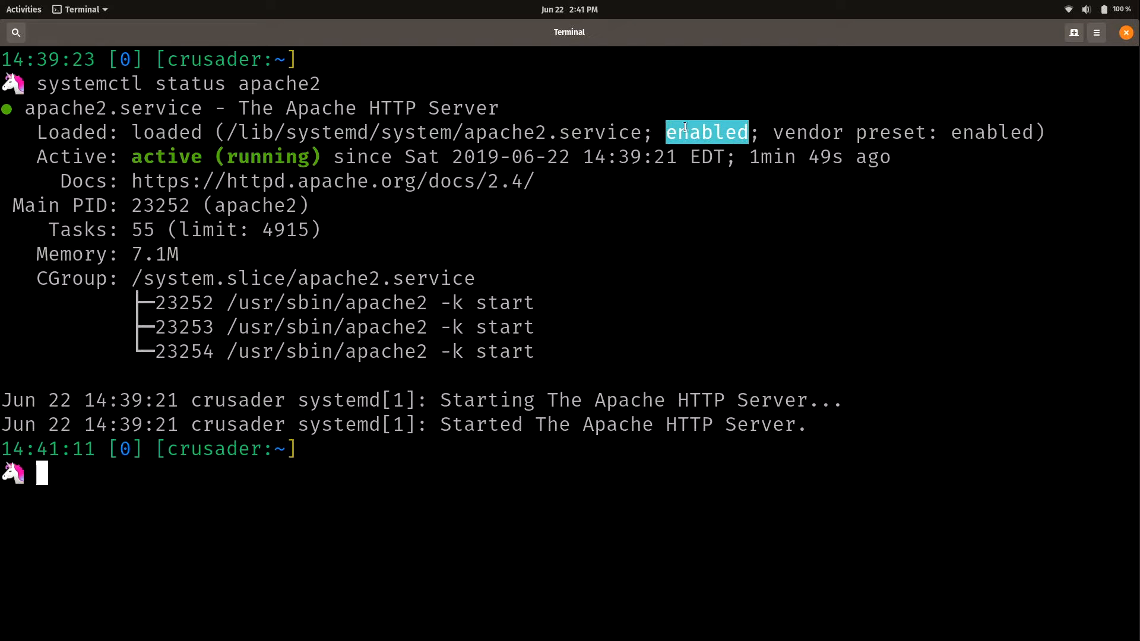
mouse_move(678, 121)
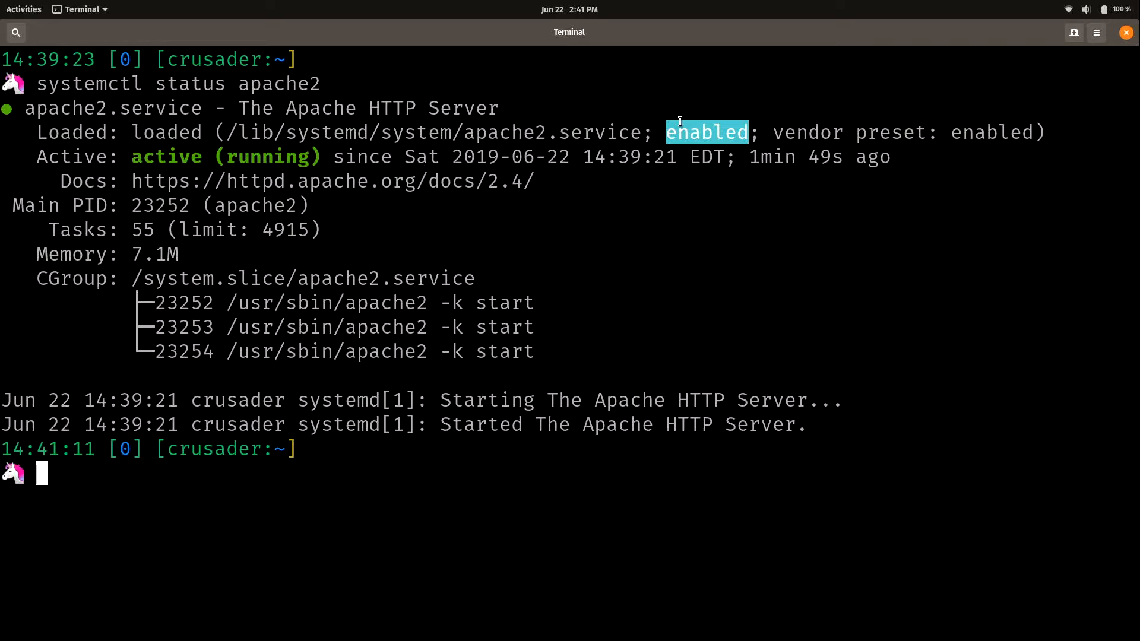
mouse_move(691, 107)
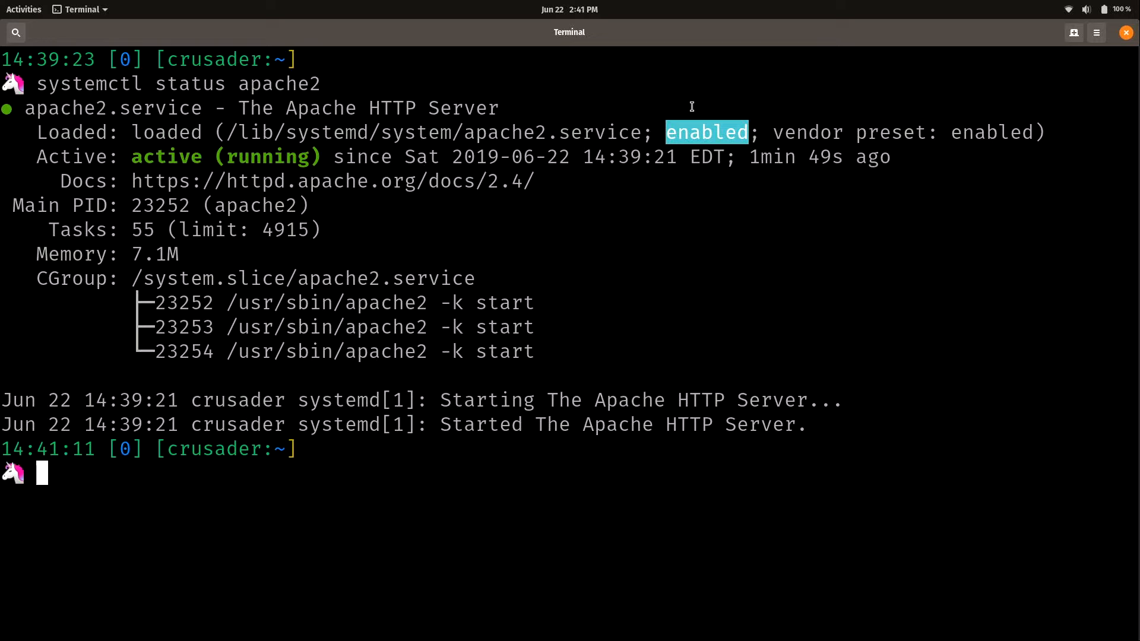
mouse_move(691, 132)
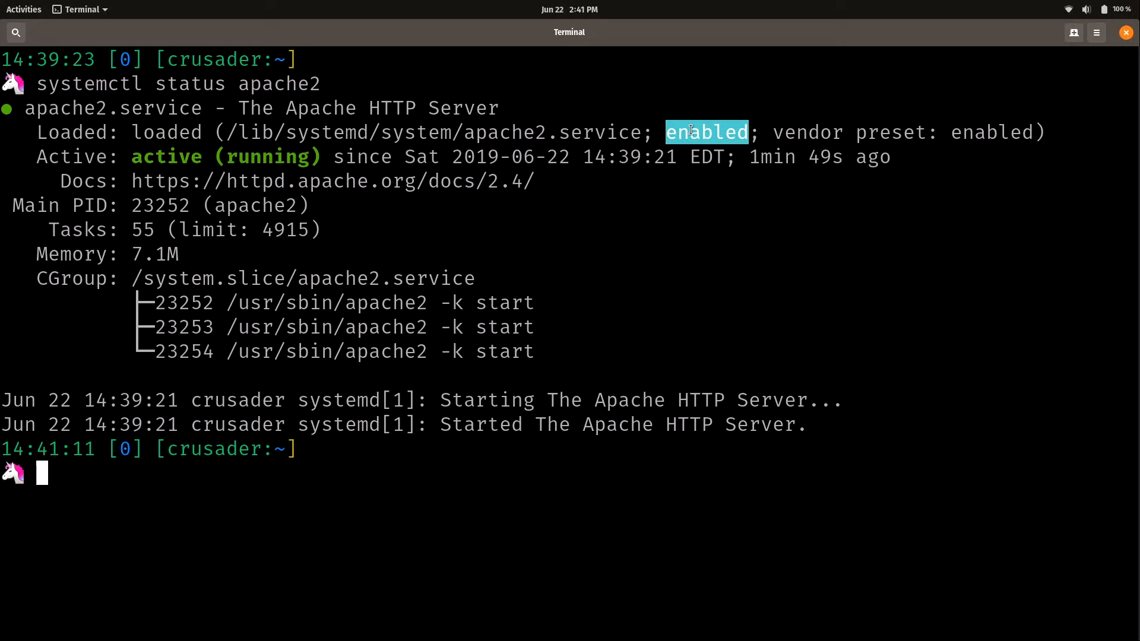
mouse_move(927, 117)
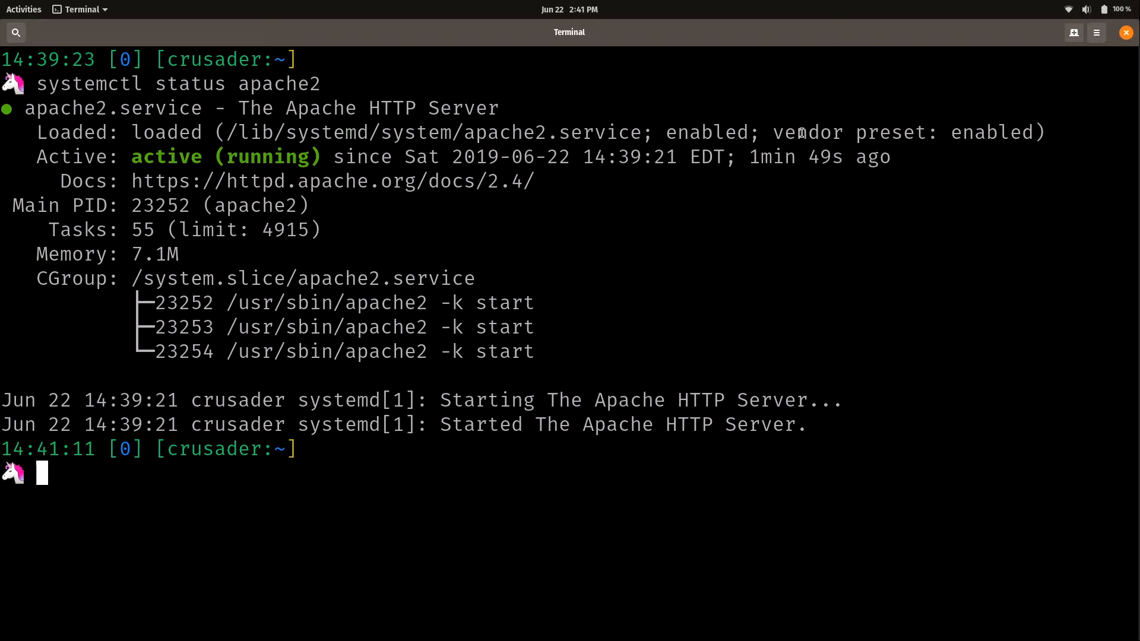
mouse_move(824, 143)
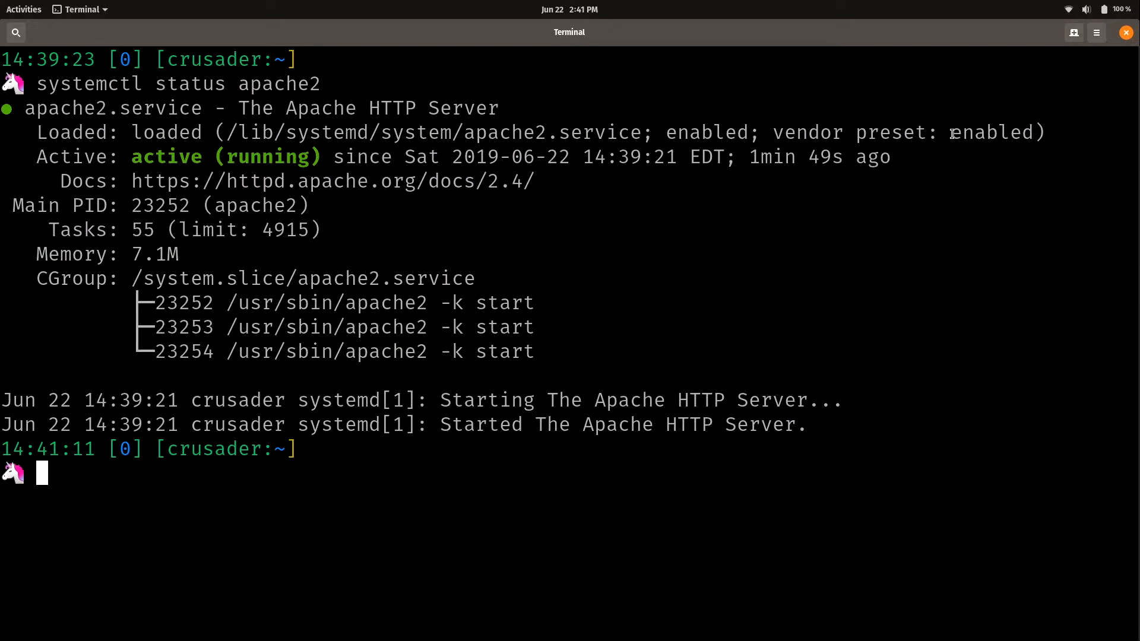
double_click(990, 132)
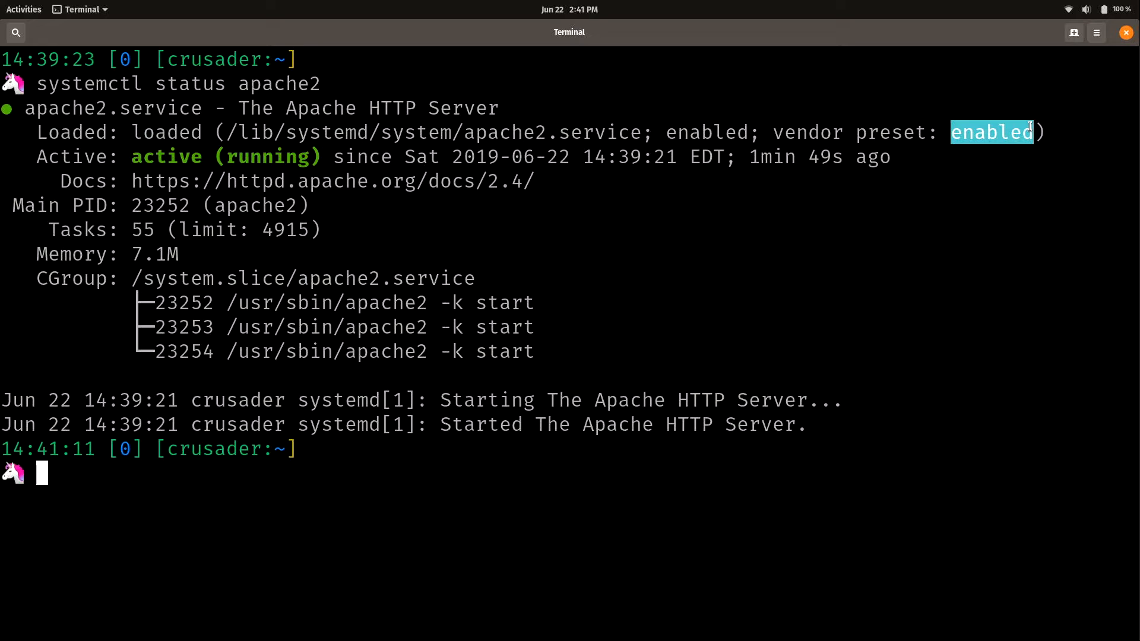
mouse_move(1017, 132)
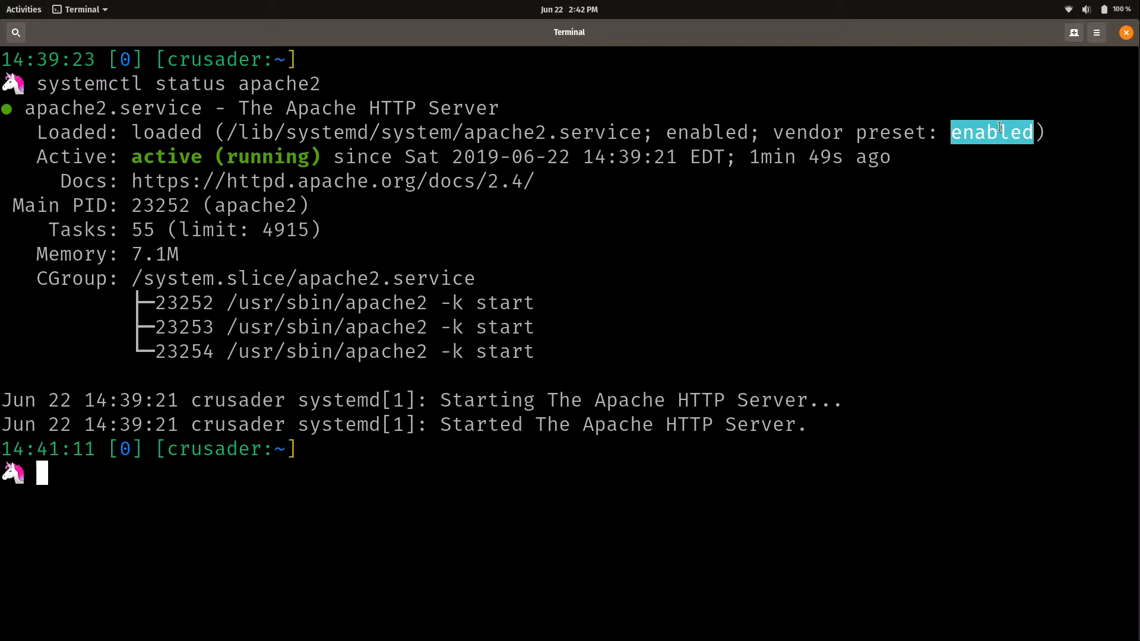
mouse_move(989, 154)
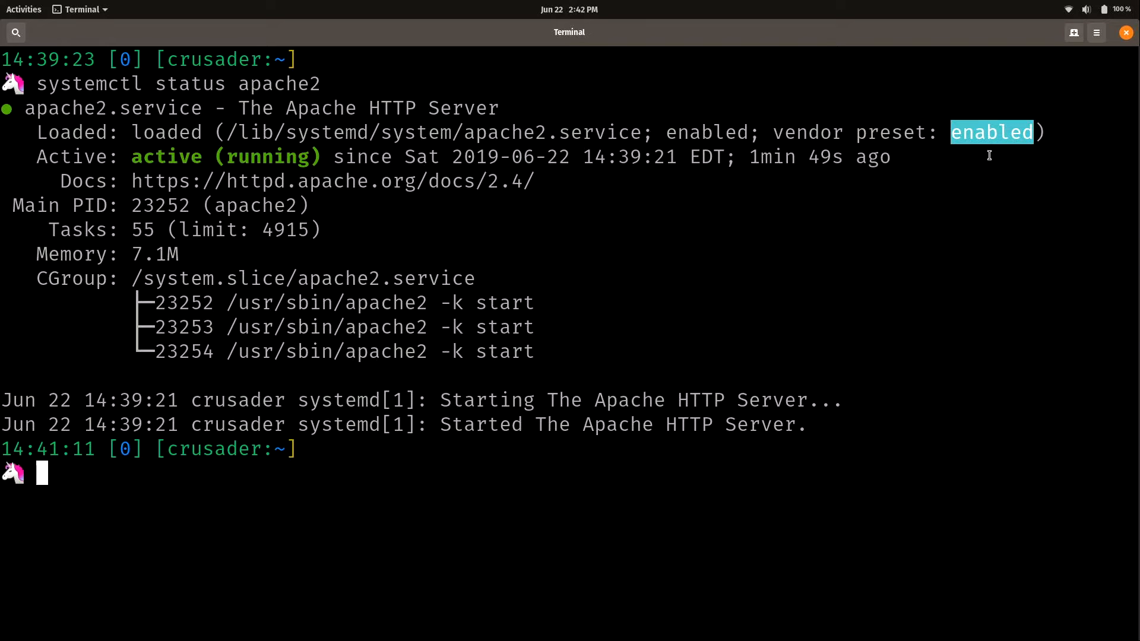
mouse_move(35, 157)
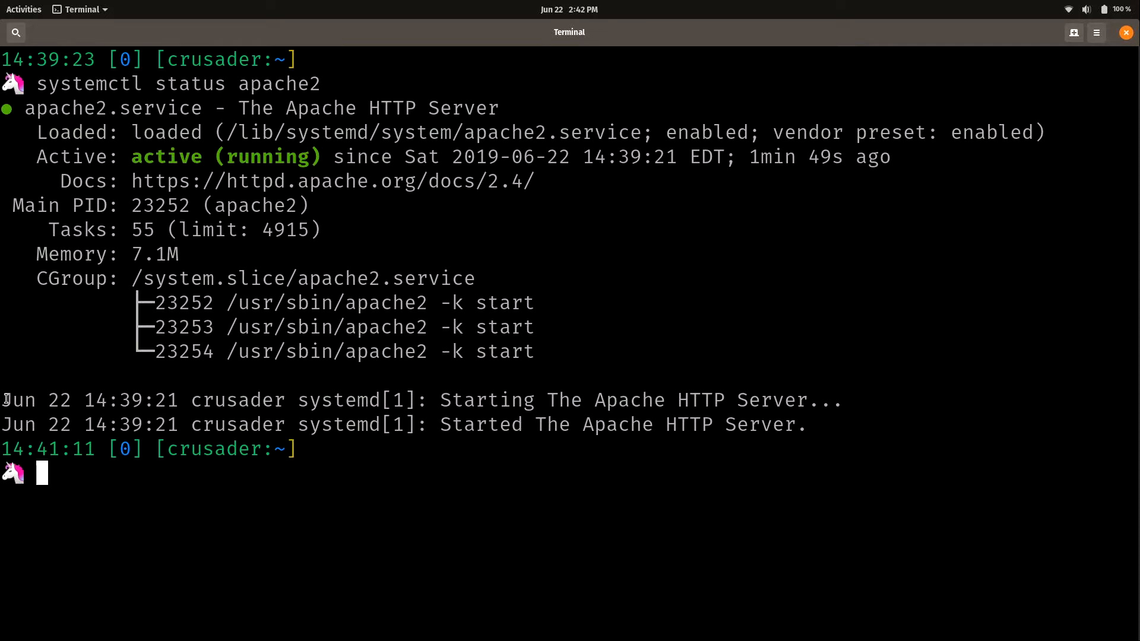
drag(0, 400, 812, 425)
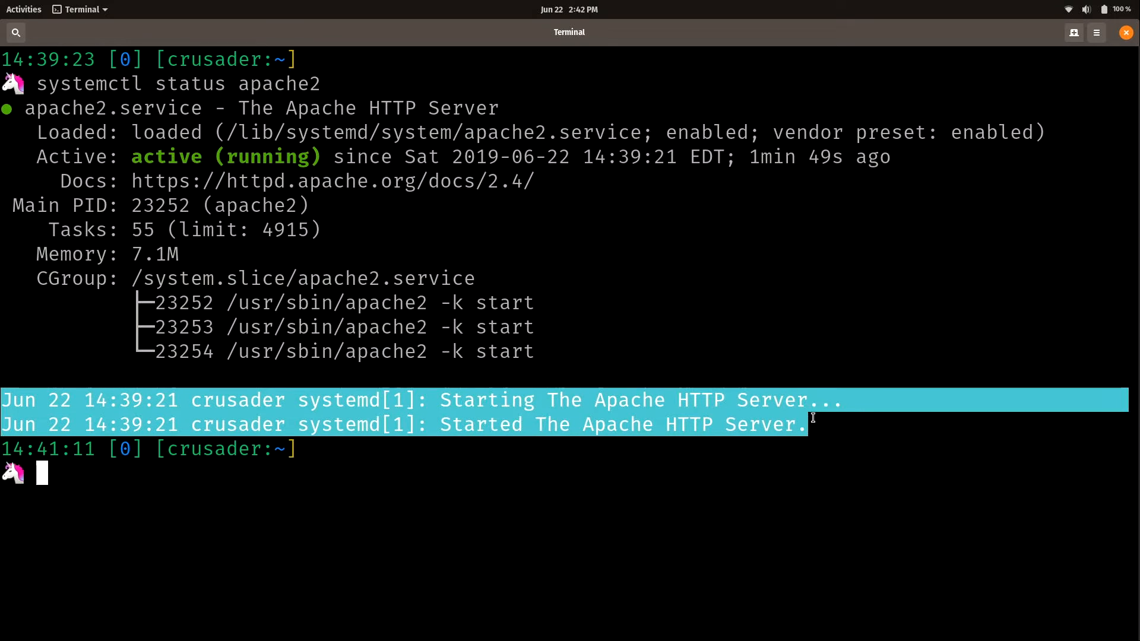
mouse_move(869, 306)
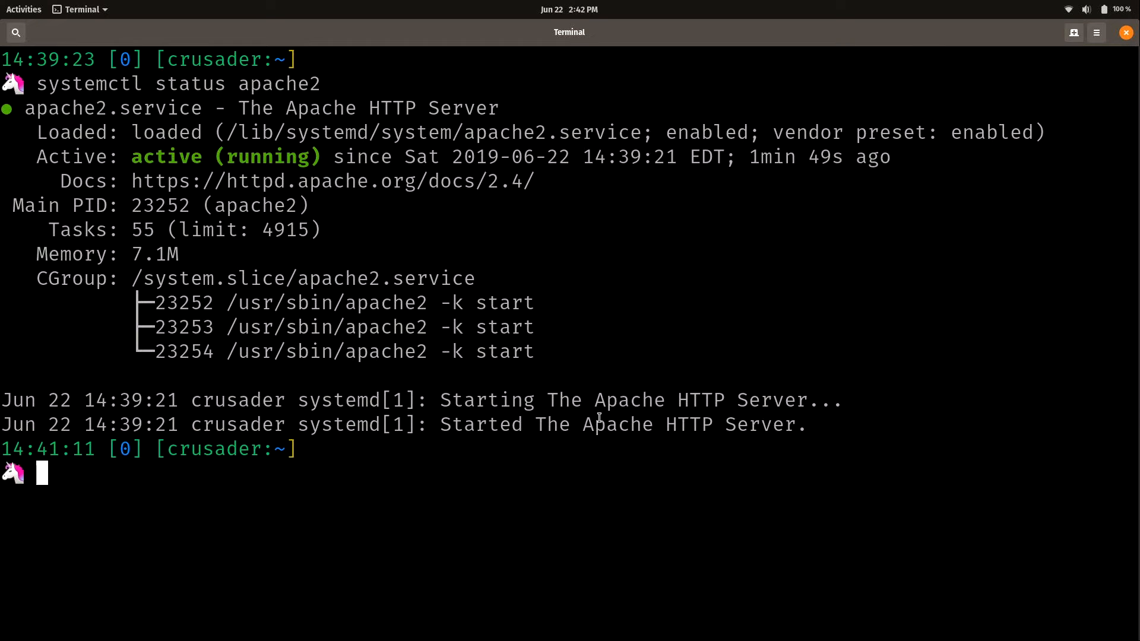
Step: Prefix 'systemctl status apache2' with sudo, point out the command, then discard it with Ctrl+C
text(systemctl status apache2)
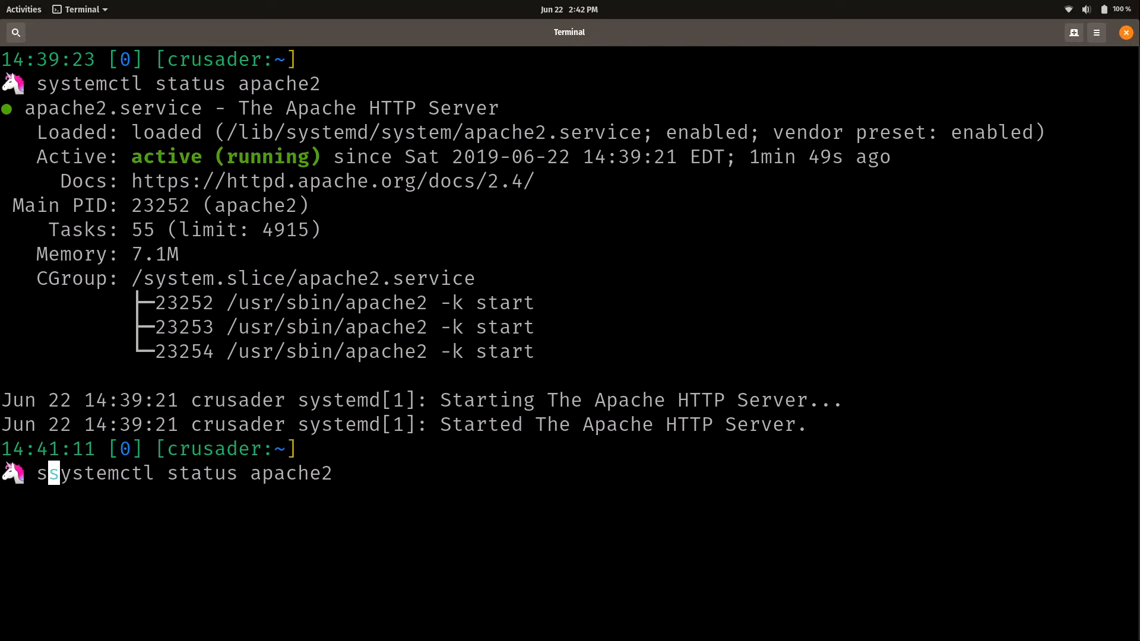
text(sudo)
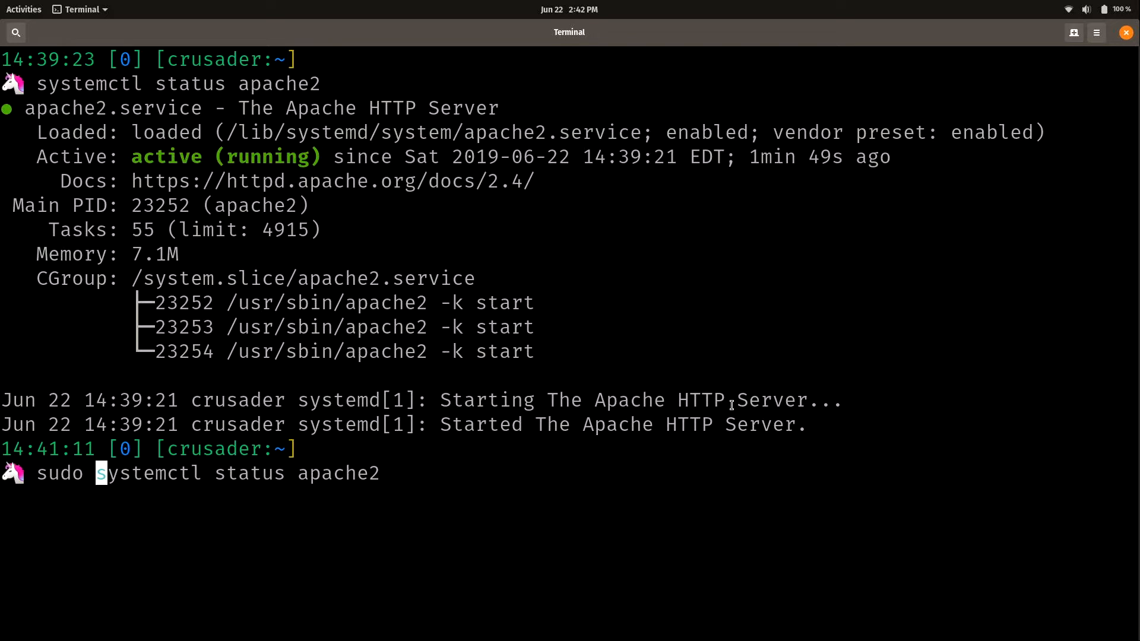
mouse_move(247, 480)
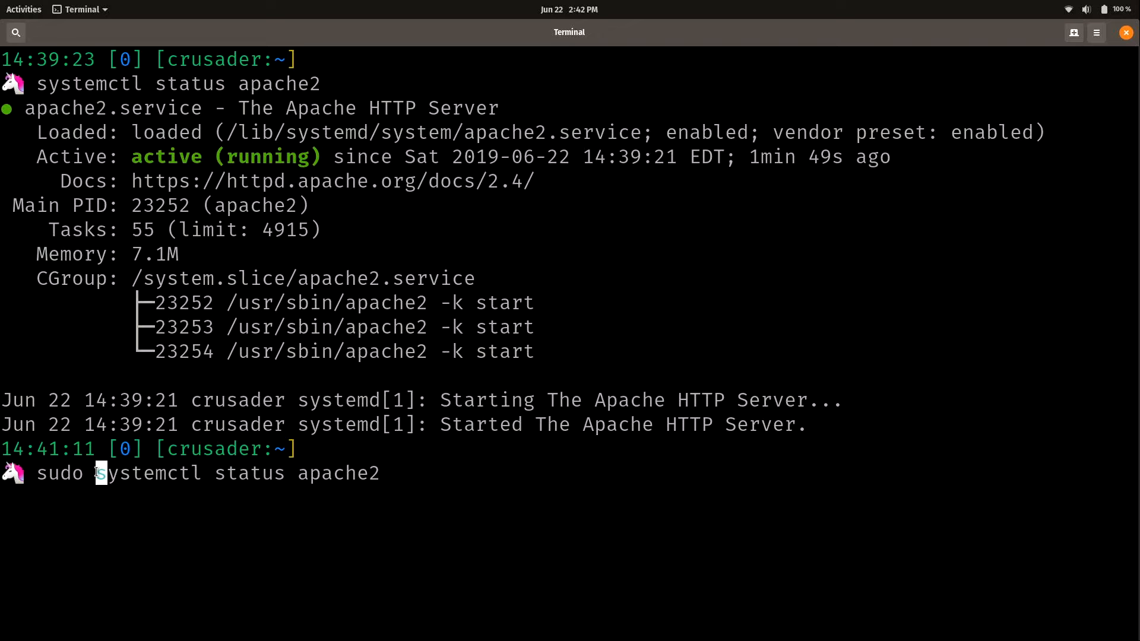
drag(95, 473, 384, 473)
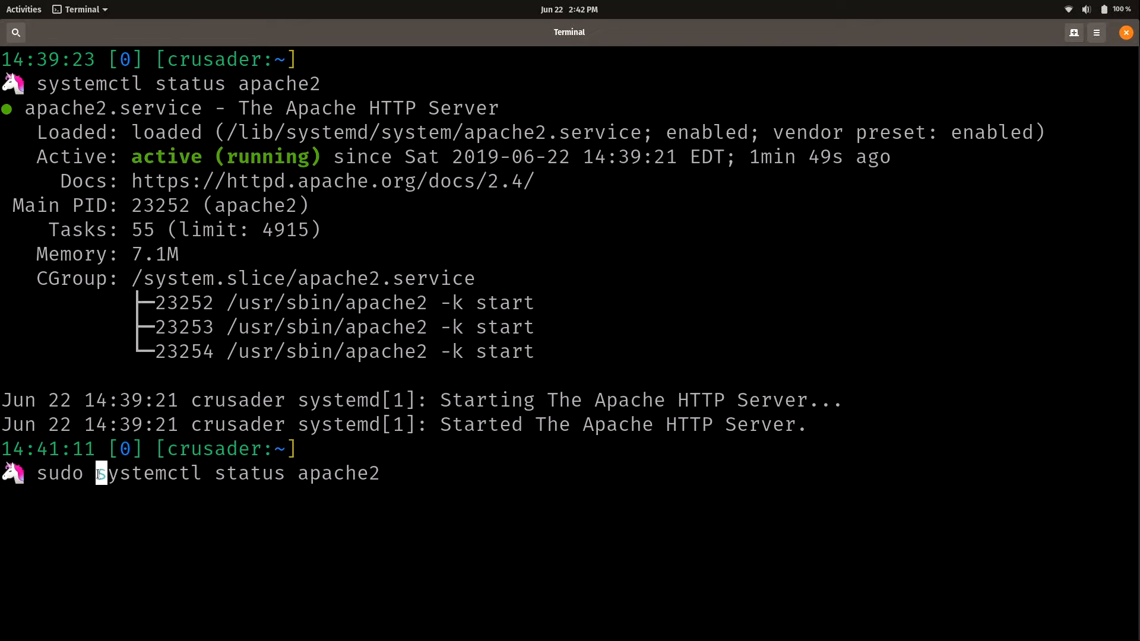
drag(96, 474, 378, 474)
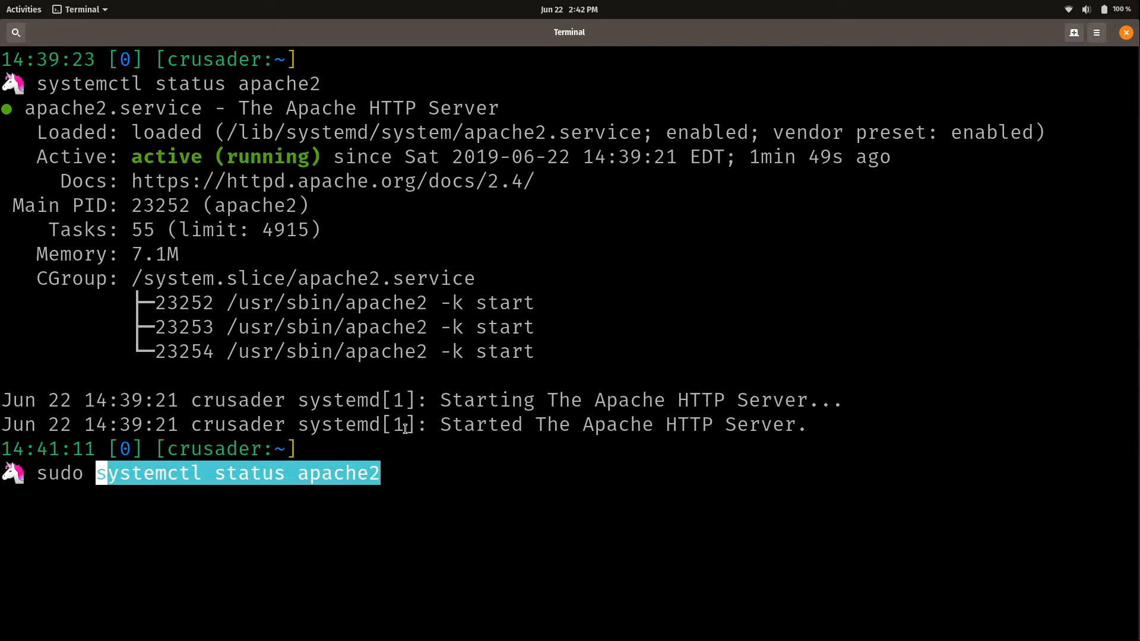
mouse_move(37, 472)
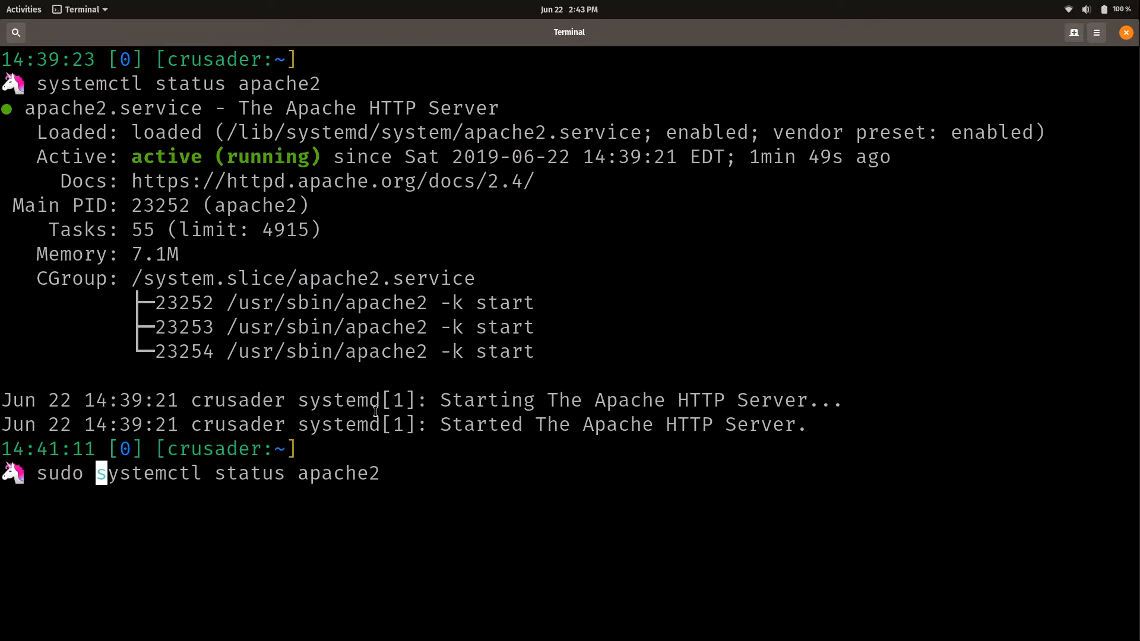
key(ctrl+c)
text(di)
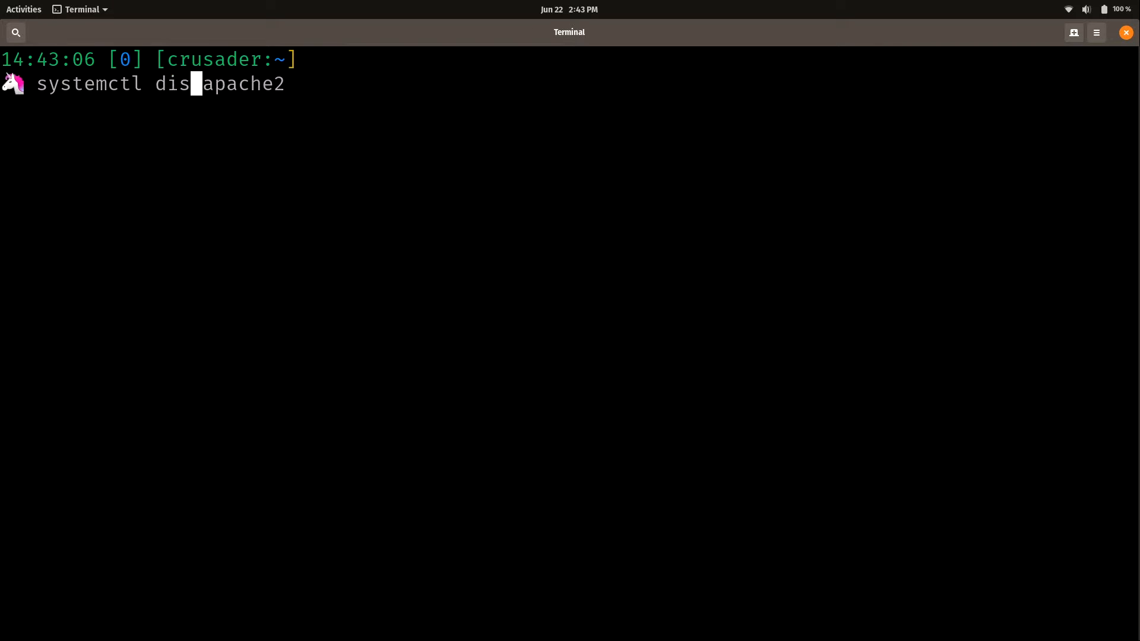
Step: Run 'systemctl disable apache2', cancel the password prompt, rerun with sudo and point out the removed link
text(able)
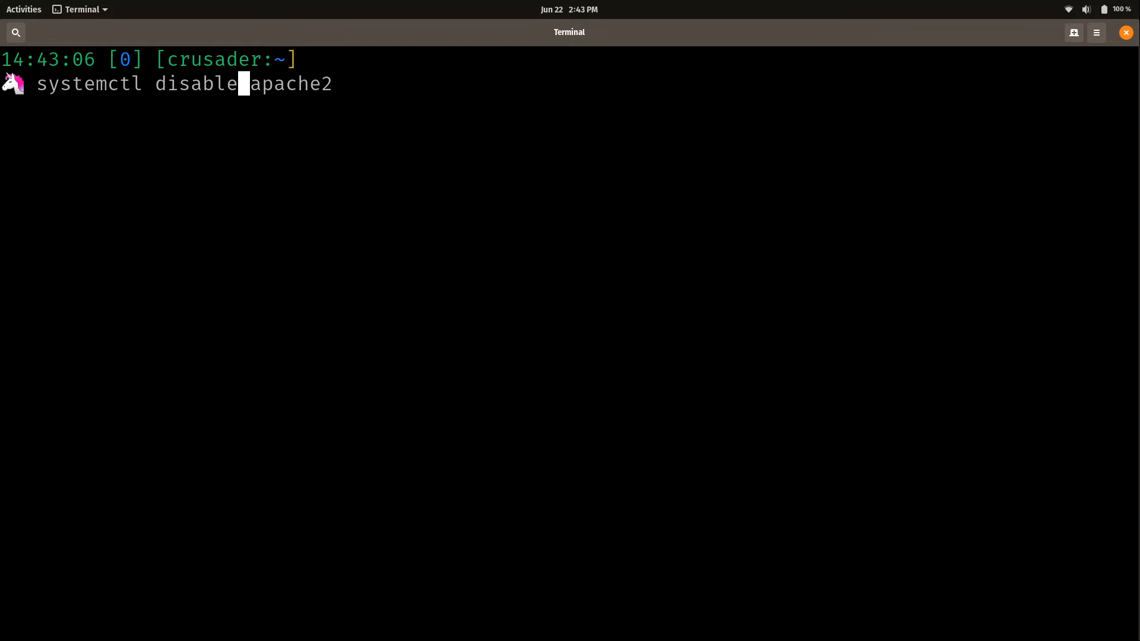
key(Return)
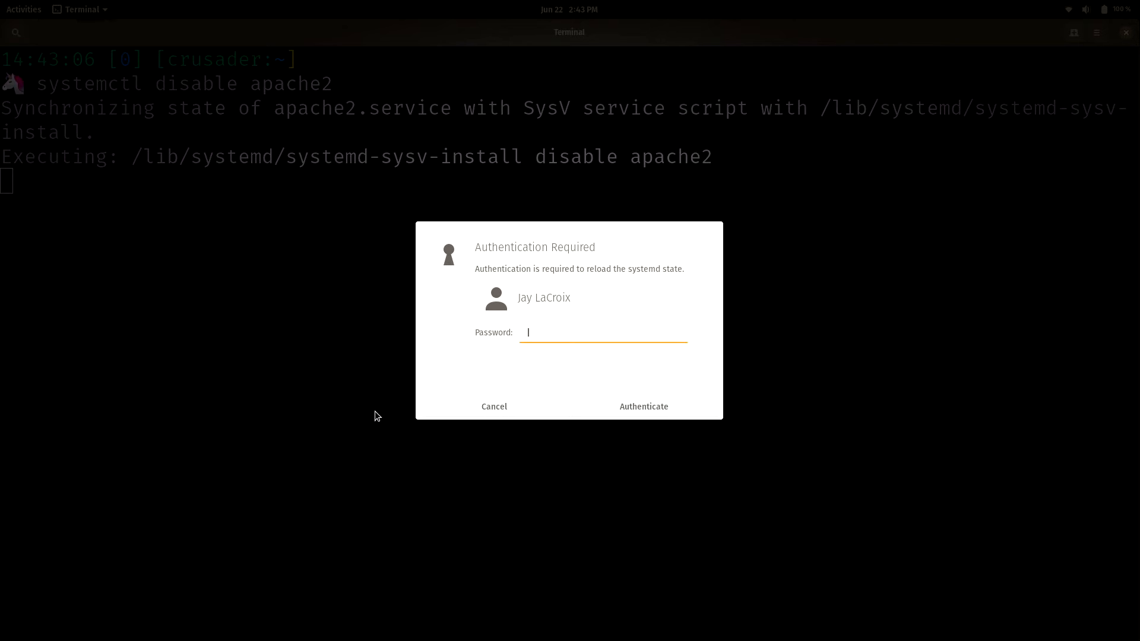
click(494, 406)
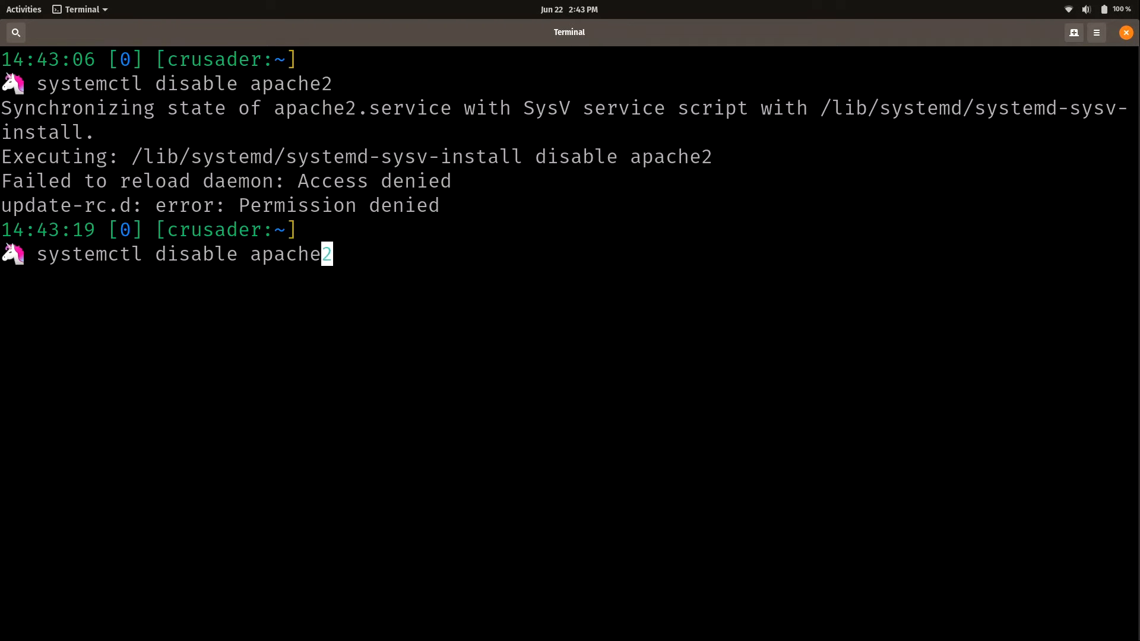
text(sudo)
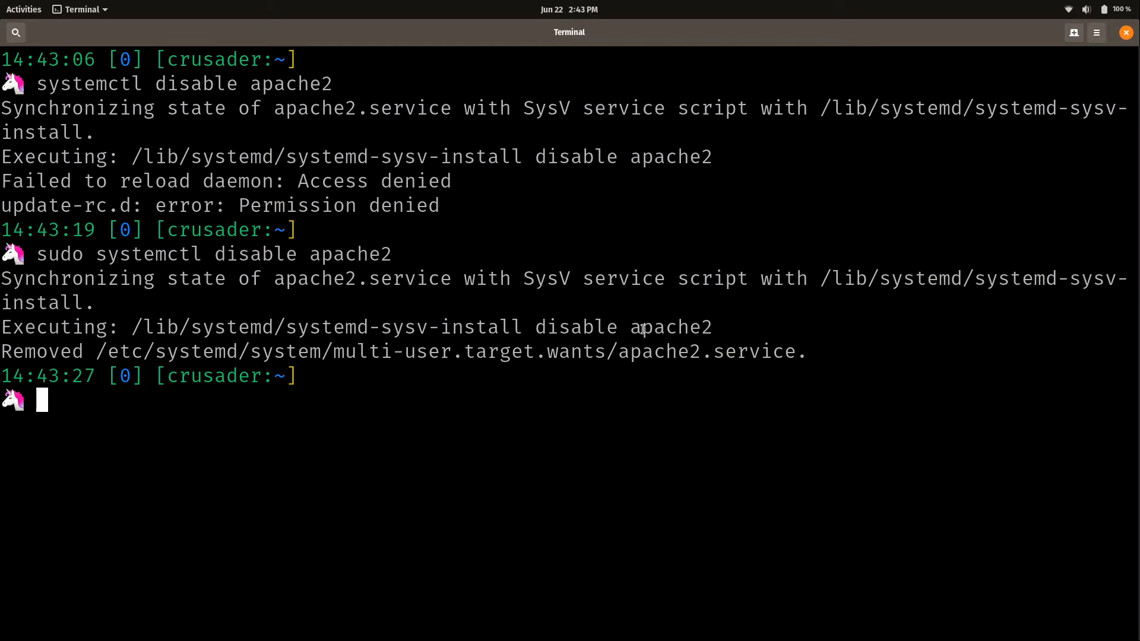
mouse_move(335, 357)
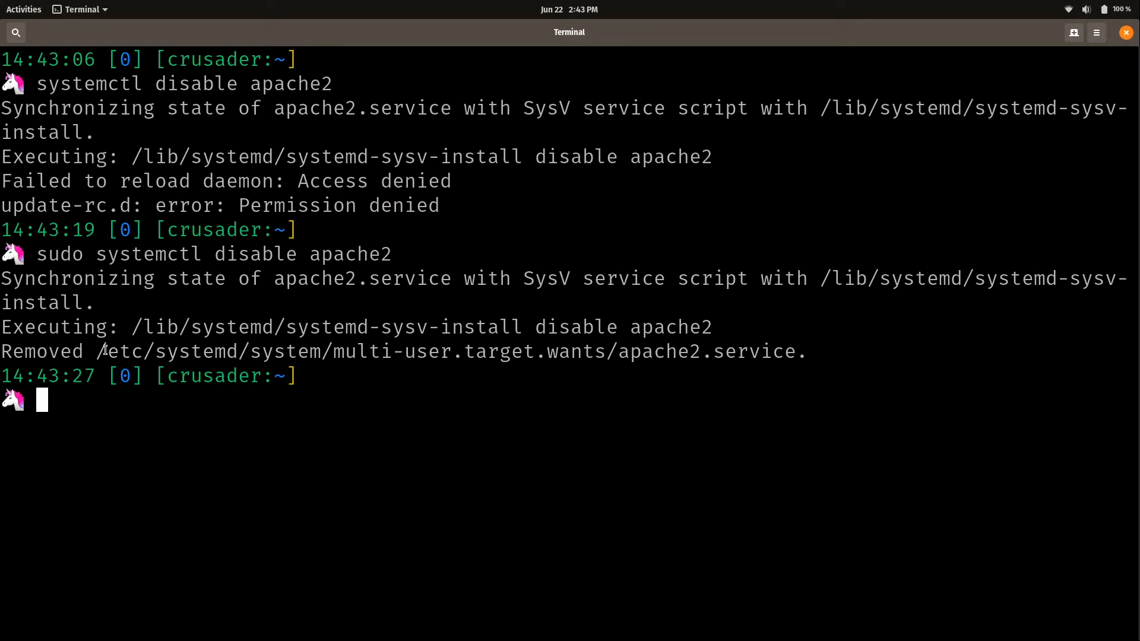
drag(98, 352, 803, 352)
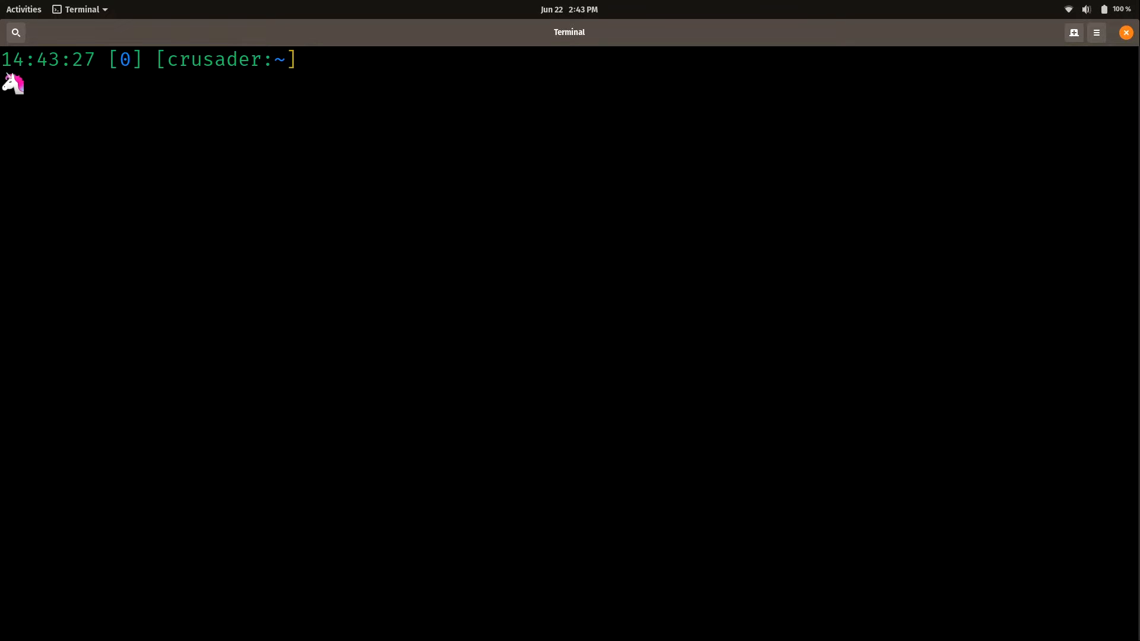
Step: Run 'systemctl status apache2' and highlight that the service now reads disabled
text(systemctl disable apache2)
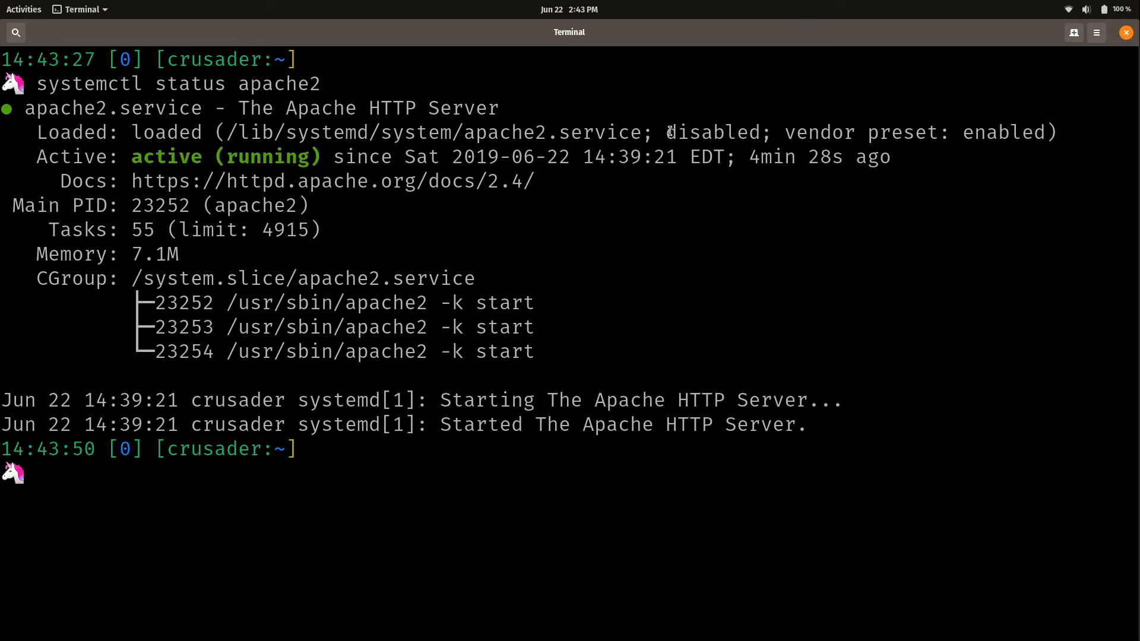
double_click(711, 132)
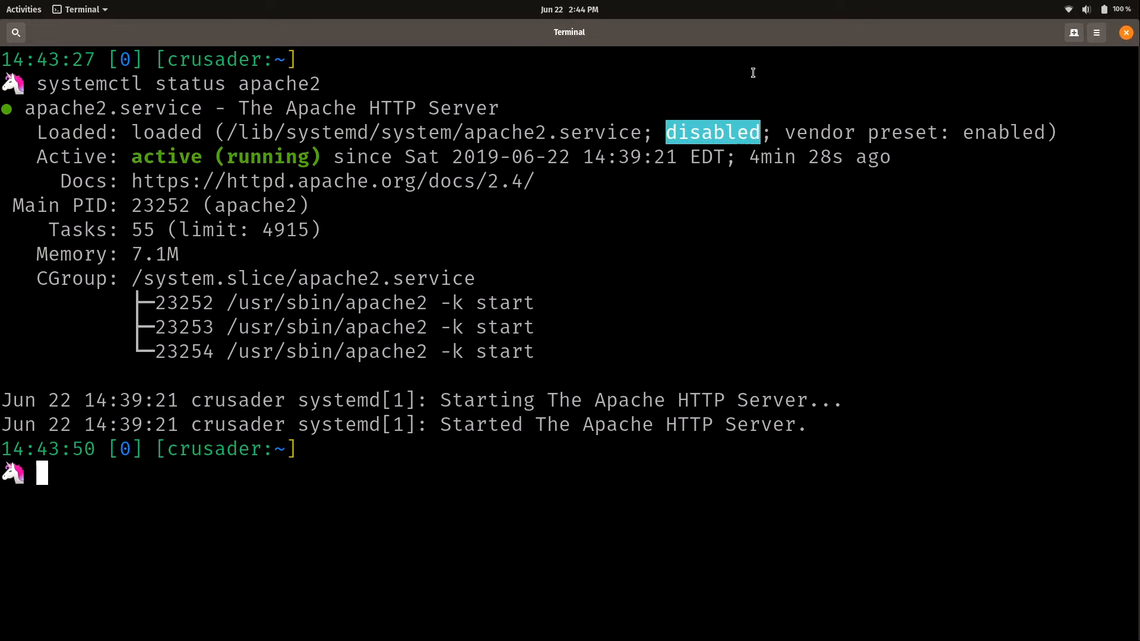
mouse_move(691, 95)
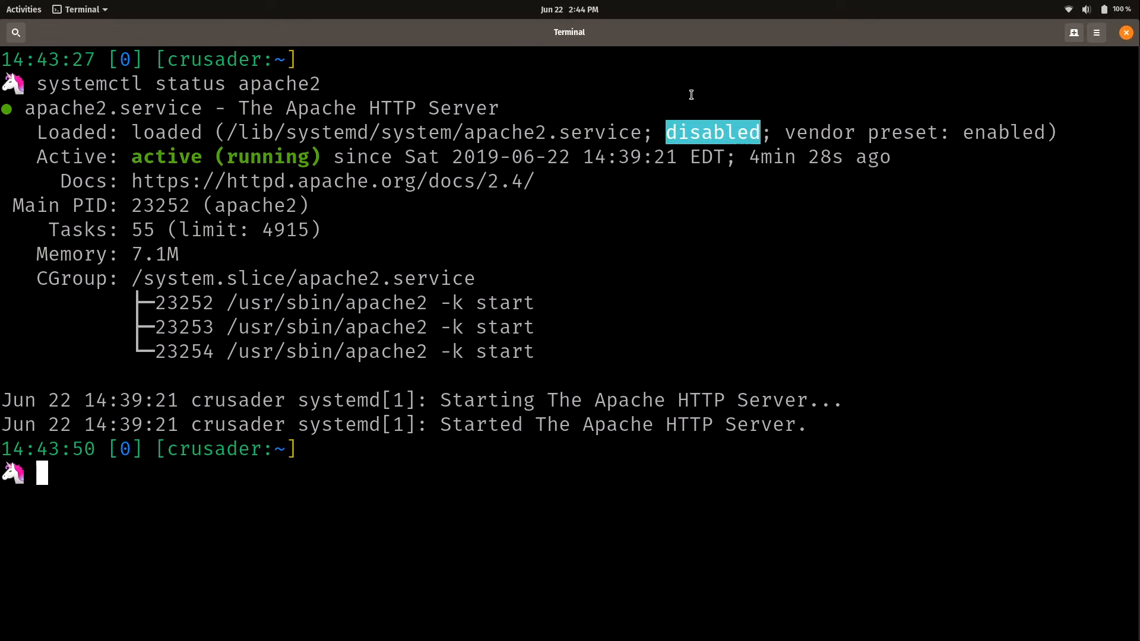
mouse_move(132, 157)
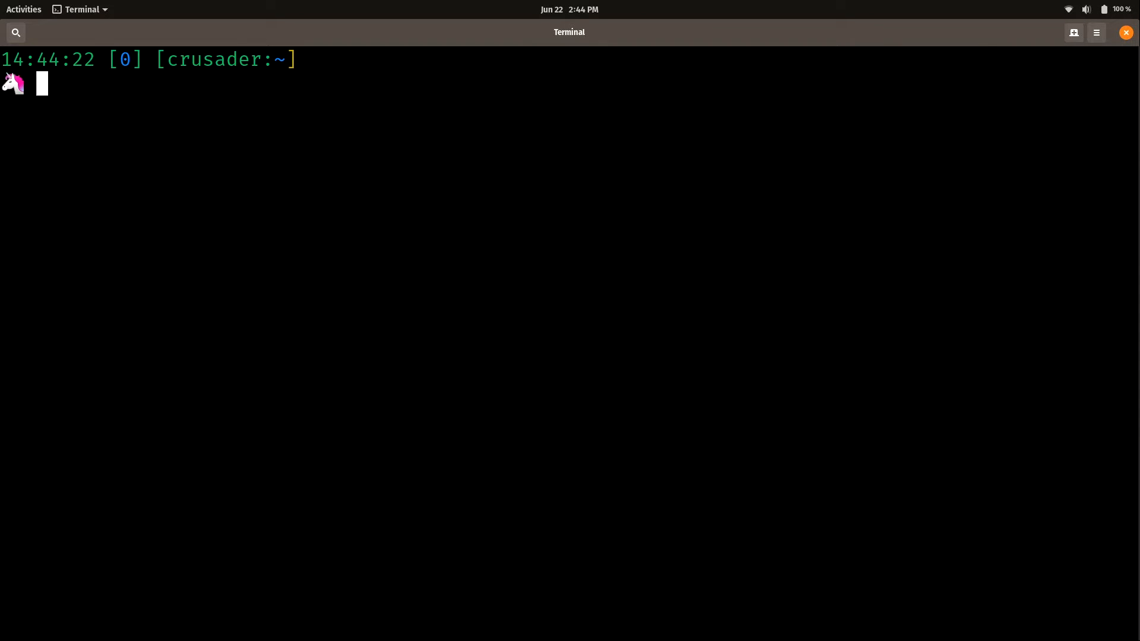
Step: Run 'sudo systemctl stop apache2', highlight the inactive (dead) status, then switch to the browser
text(sudo systemctl st)
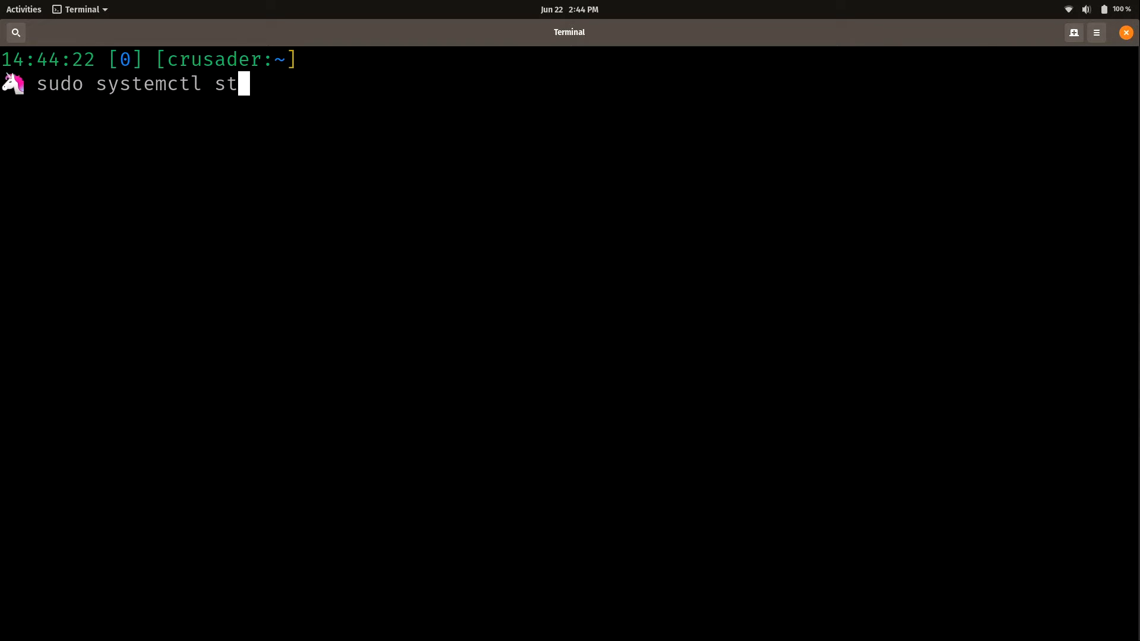
text(op apache)
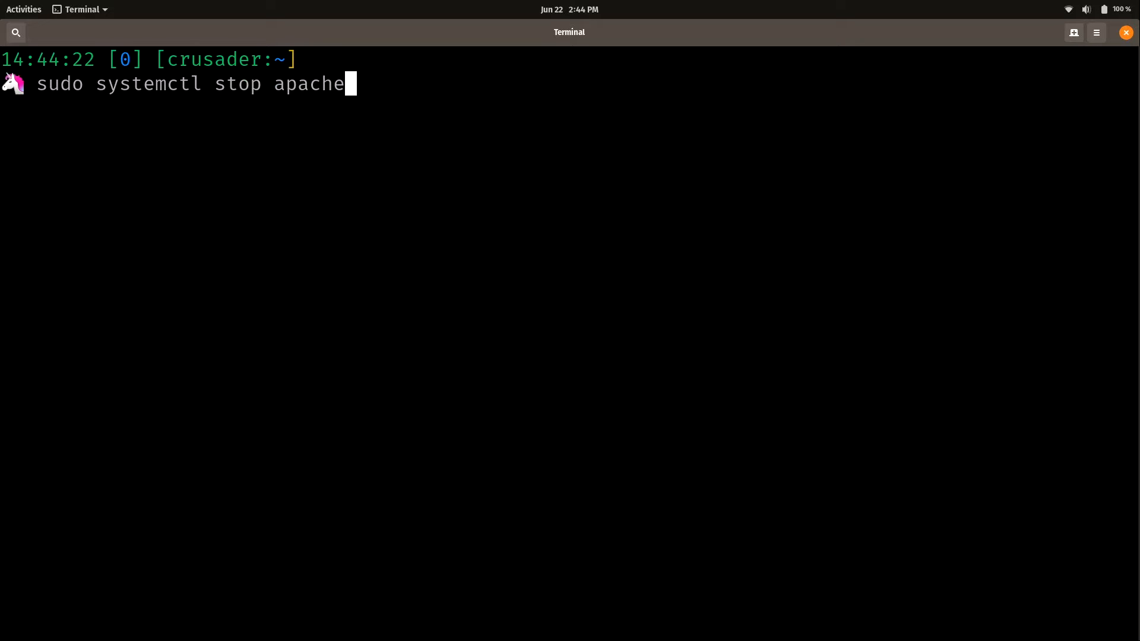
text(2)
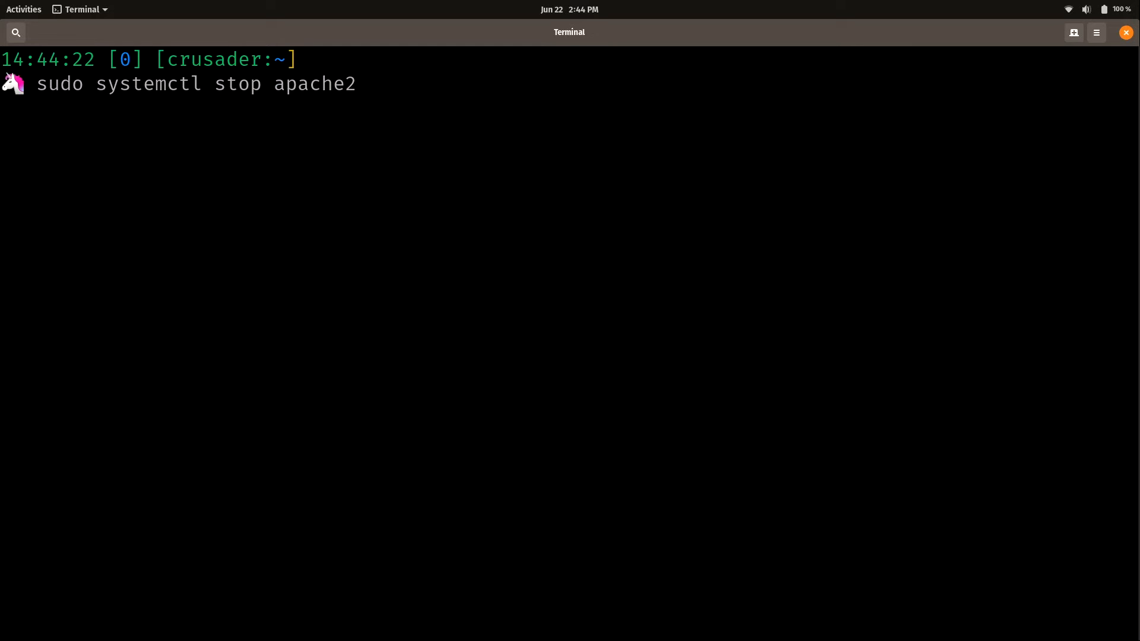
key(Return)
text(systemctl status apache2)
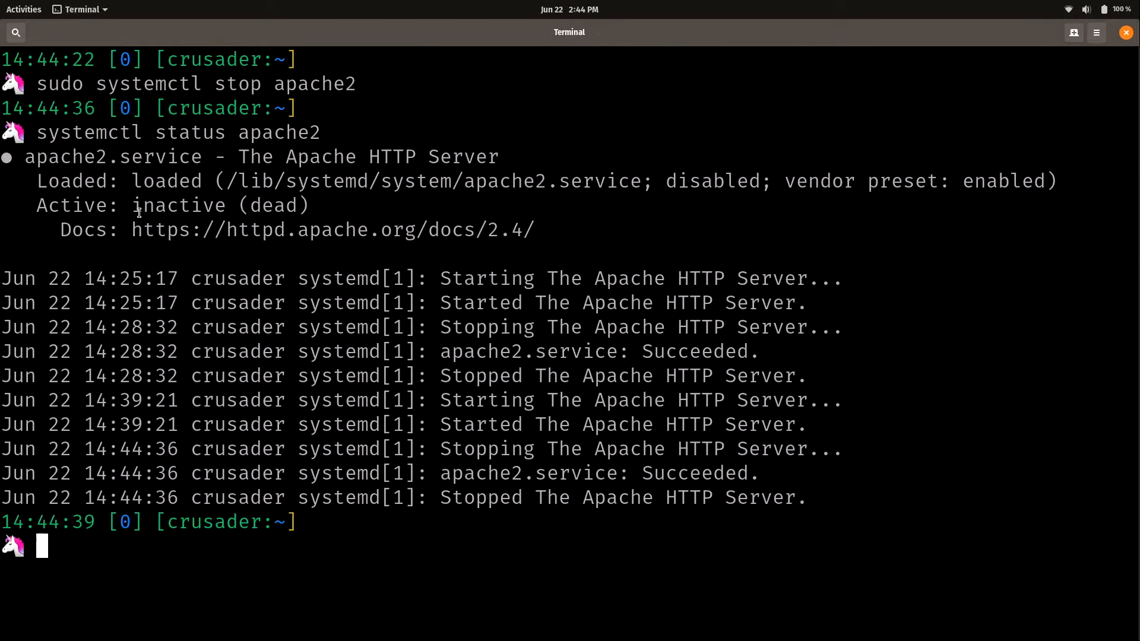
double_click(178, 205)
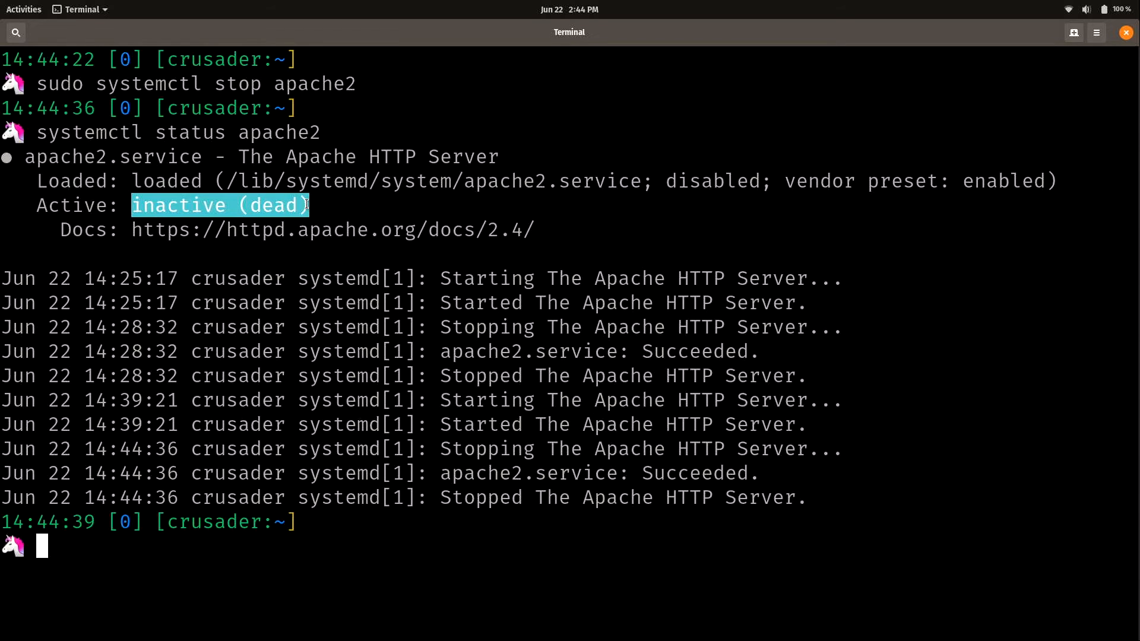
click(23, 8)
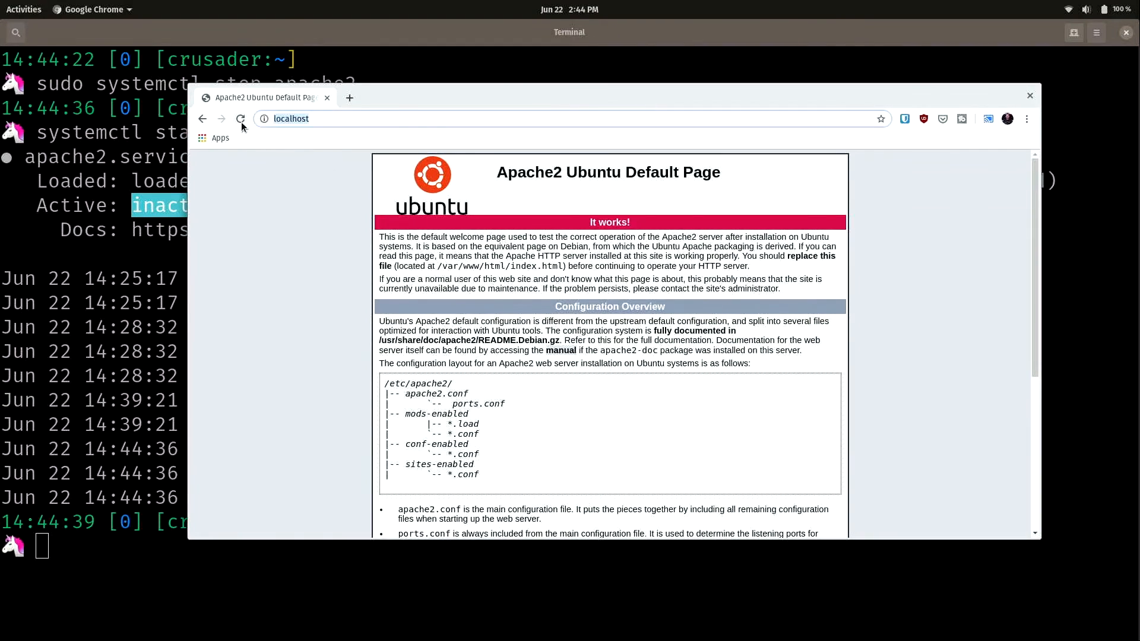
Step: Reload localhost to see the connection refused, then close Chrome
click(241, 119)
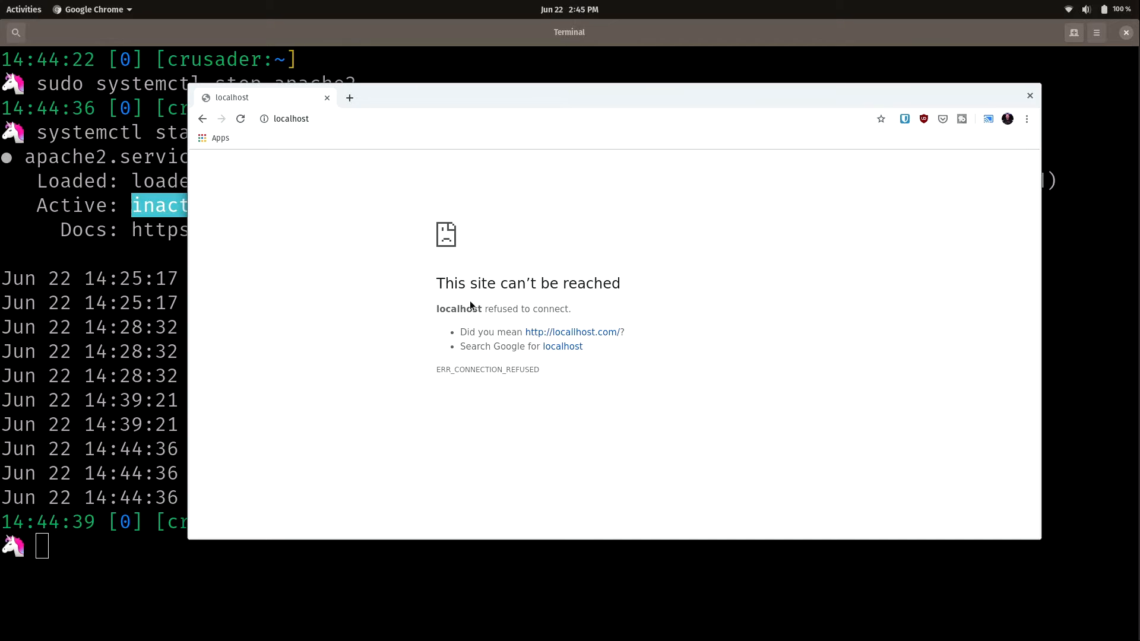
click(1028, 95)
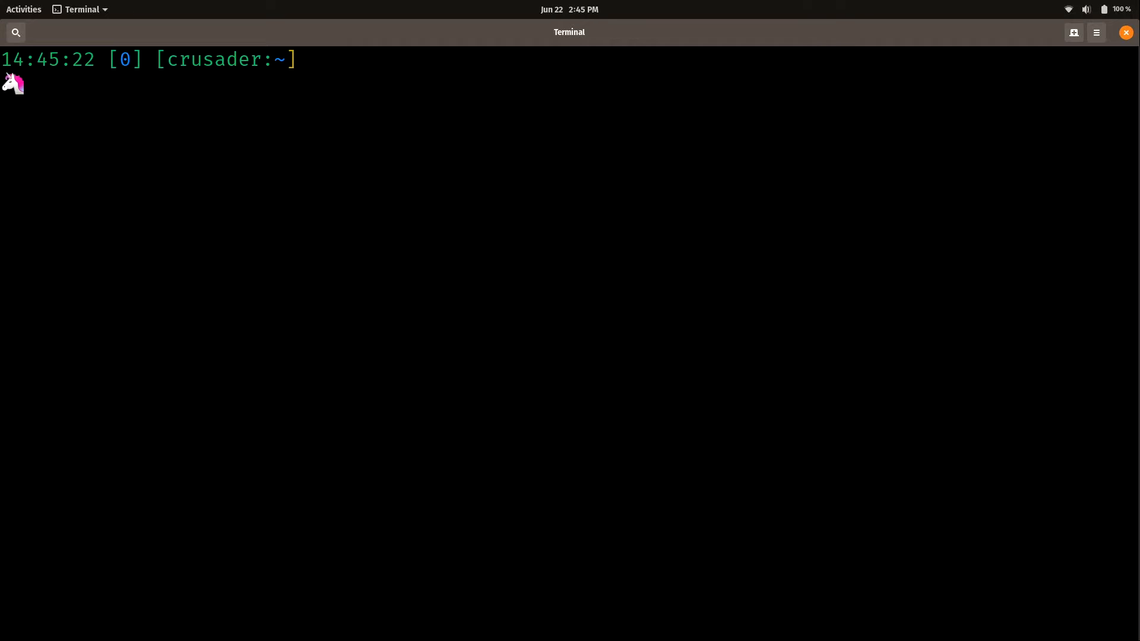
Step: Run 'sudo systemctl enable apache2' and check its status shows enabled but inactive
text(sudo system)
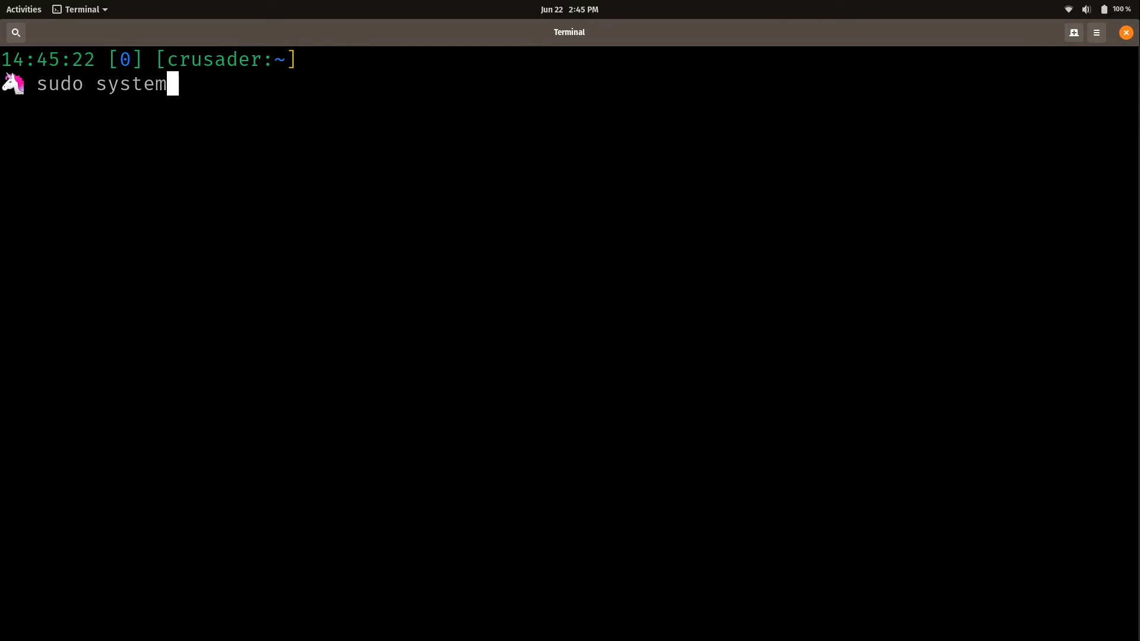
text(ctl enable apa)
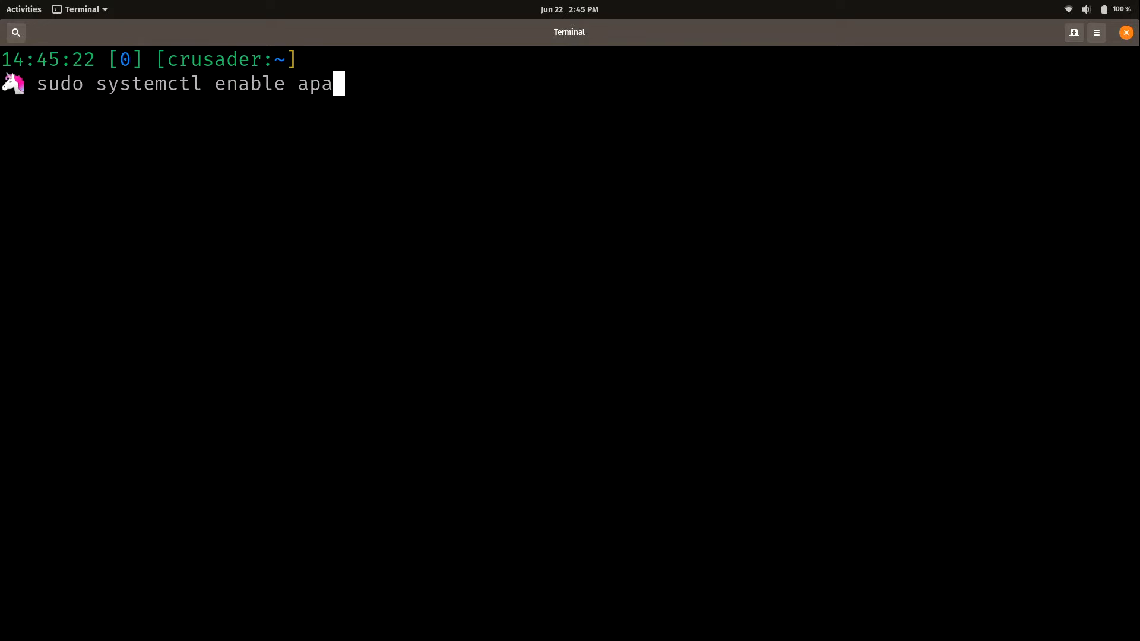
text(che2)
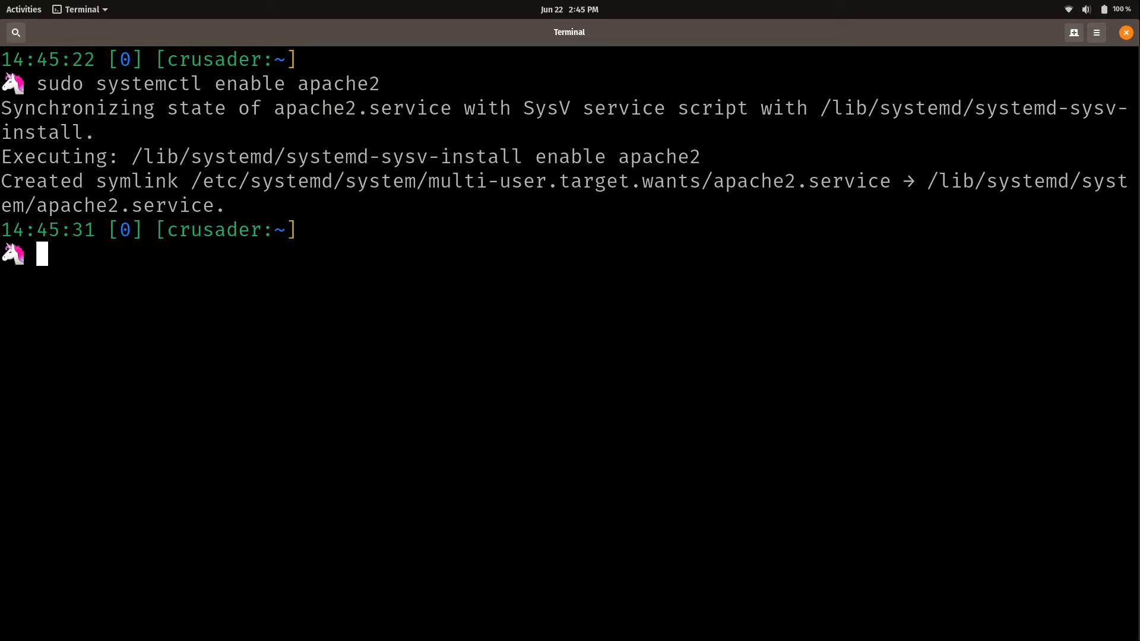
text(syste)
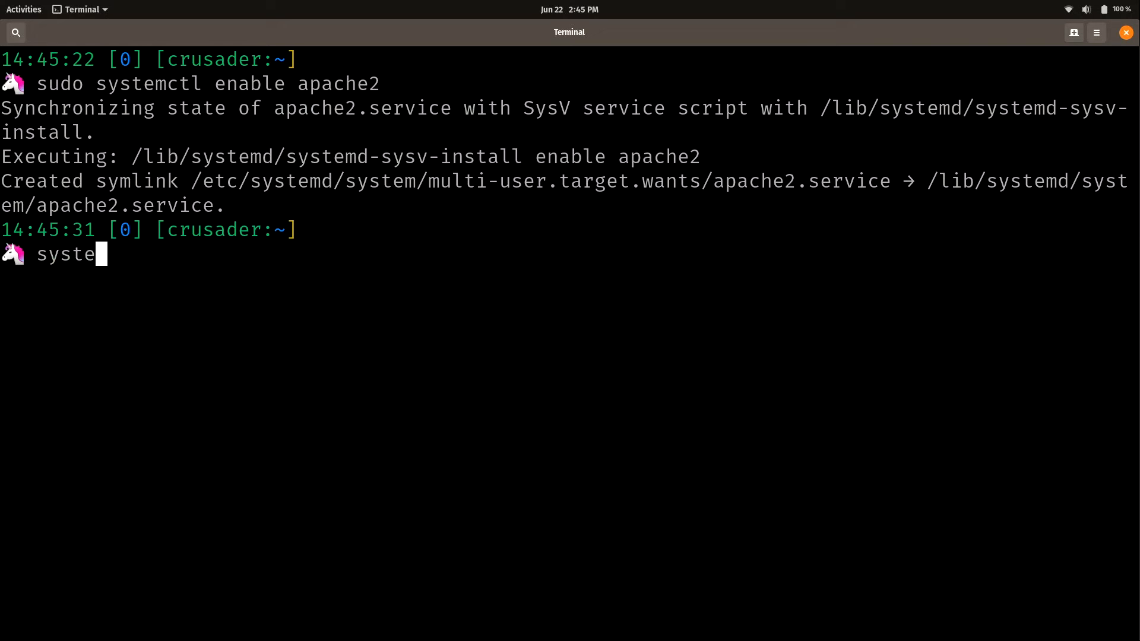
text(mctl status apache2)
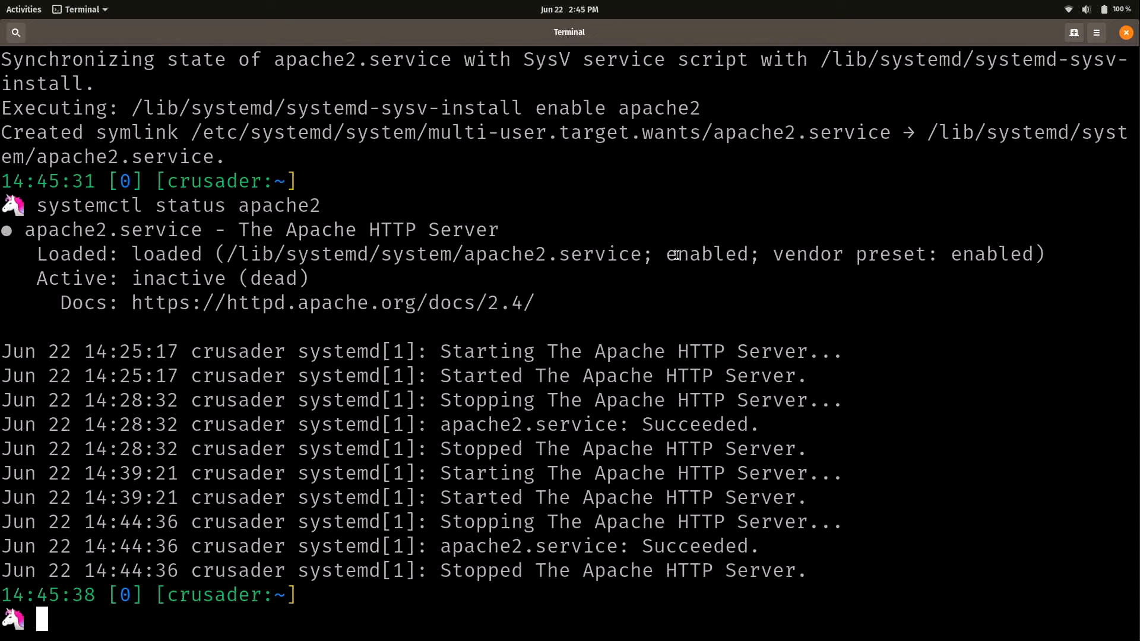
Step: Run 'sudo systemctl start apache2' and check its status again
text(sudo syste)
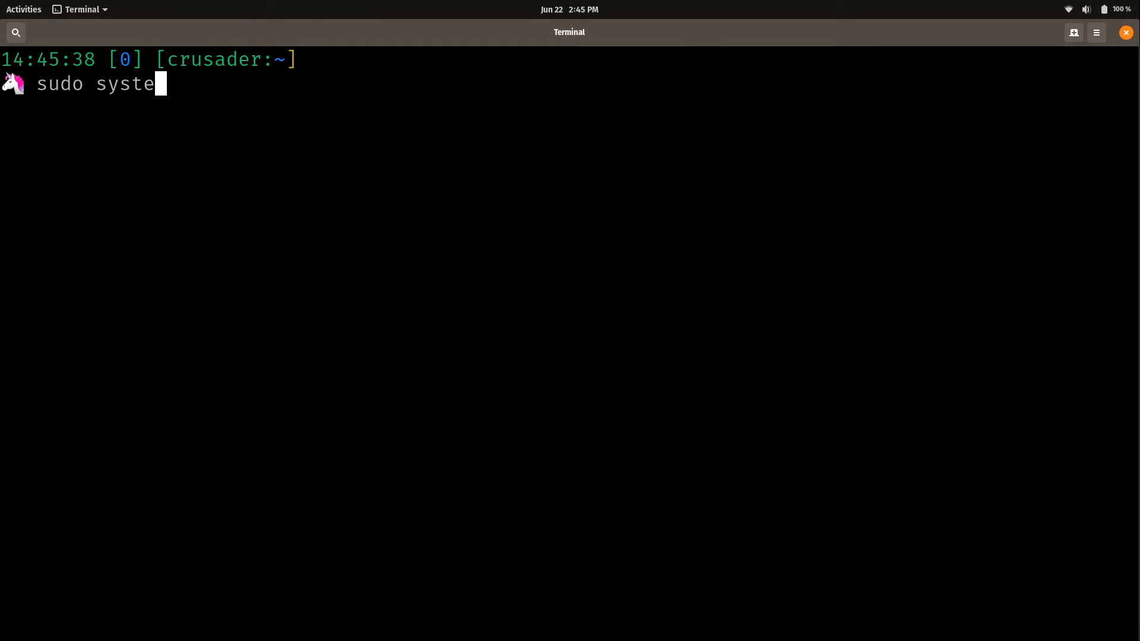
text(mctl start apache2)
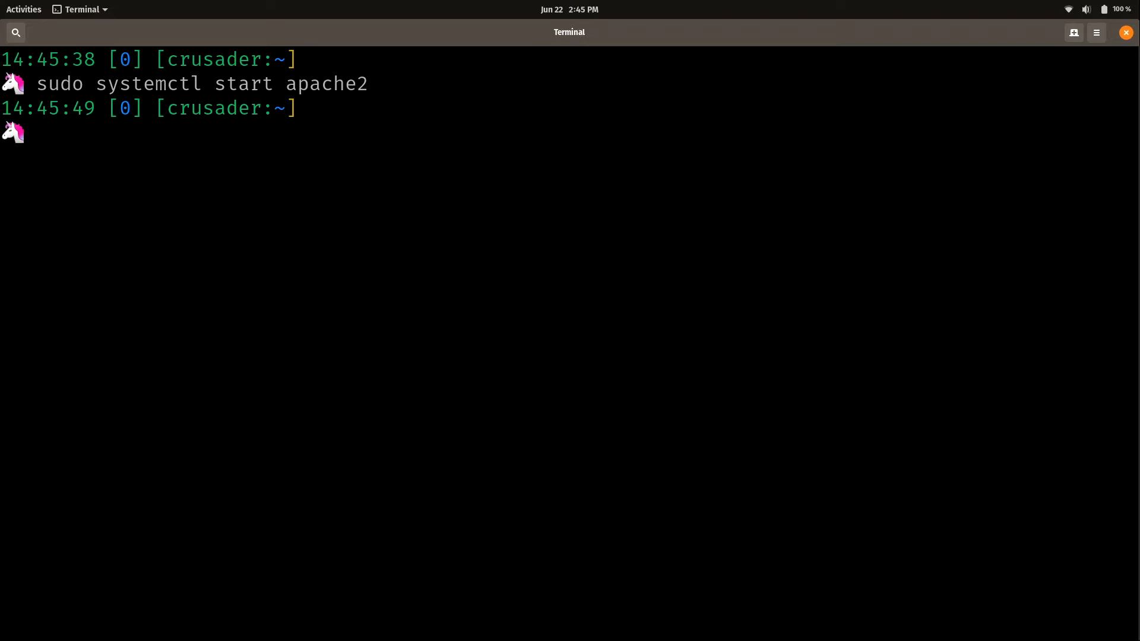
text(systemctl status apache2)
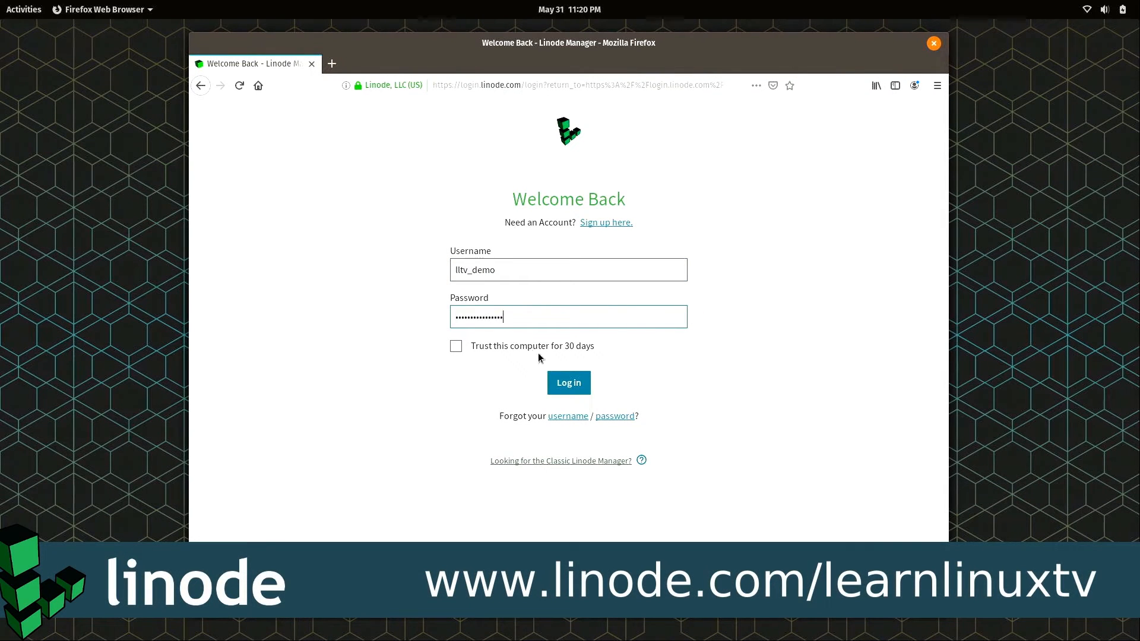
Step: Log in, dismiss the welcome message and begin creating a new Linode from the Create menu
click(569, 382)
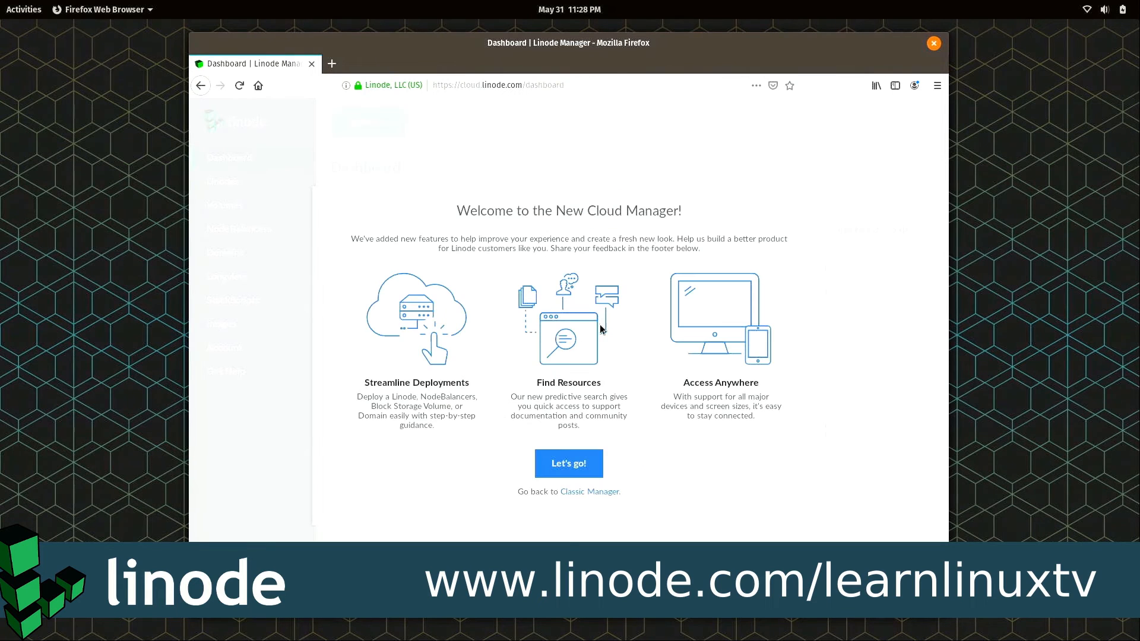
click(568, 463)
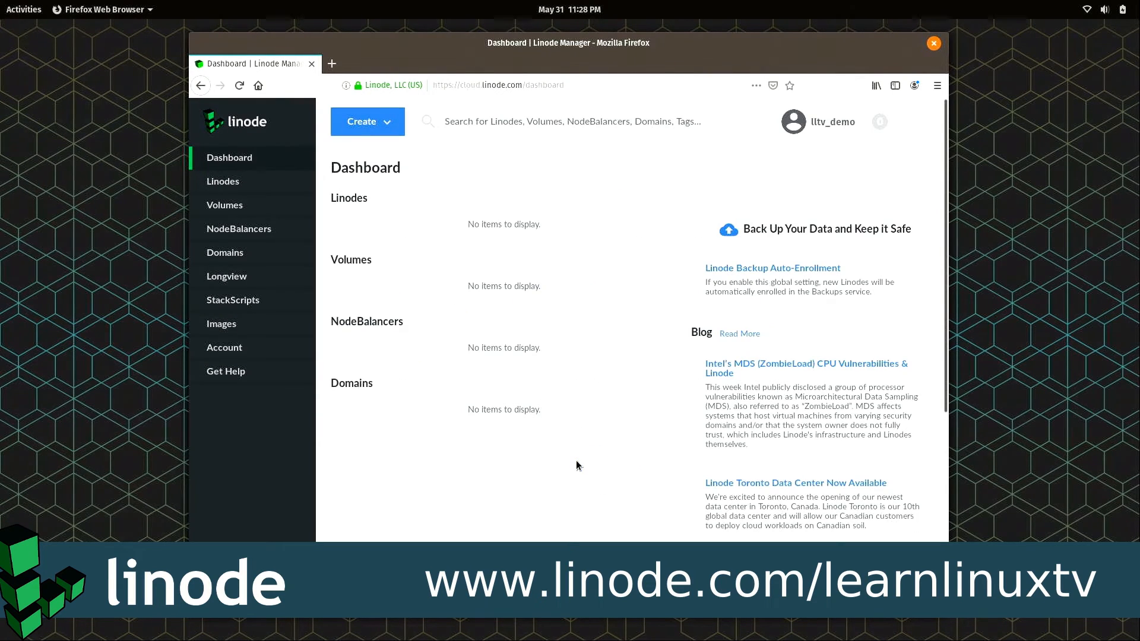
mouse_move(437, 195)
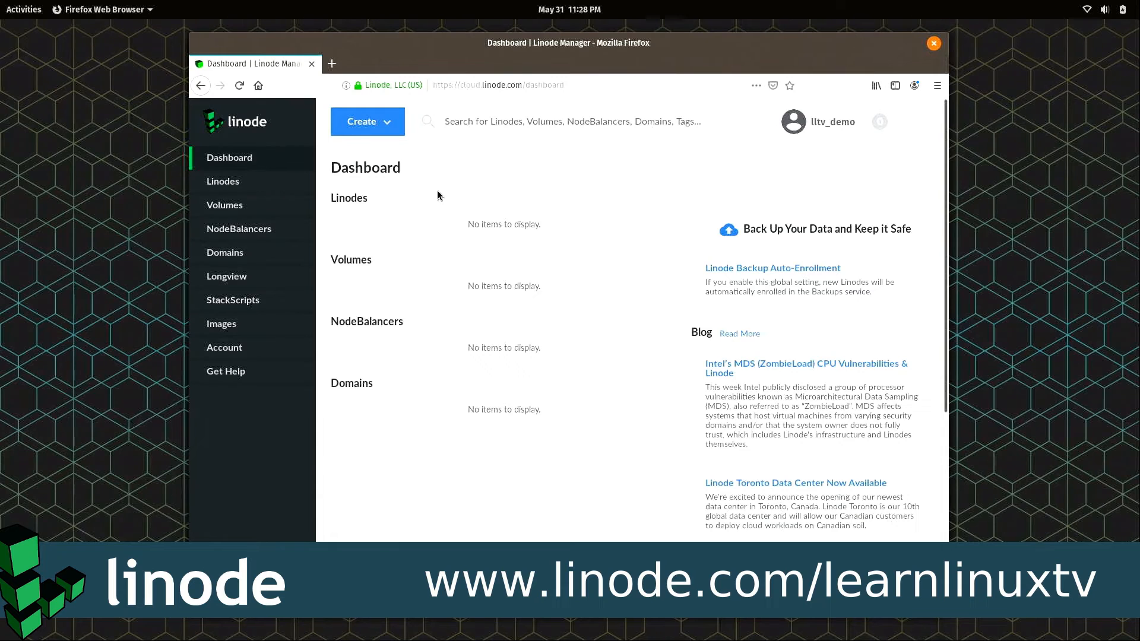
mouse_move(367, 121)
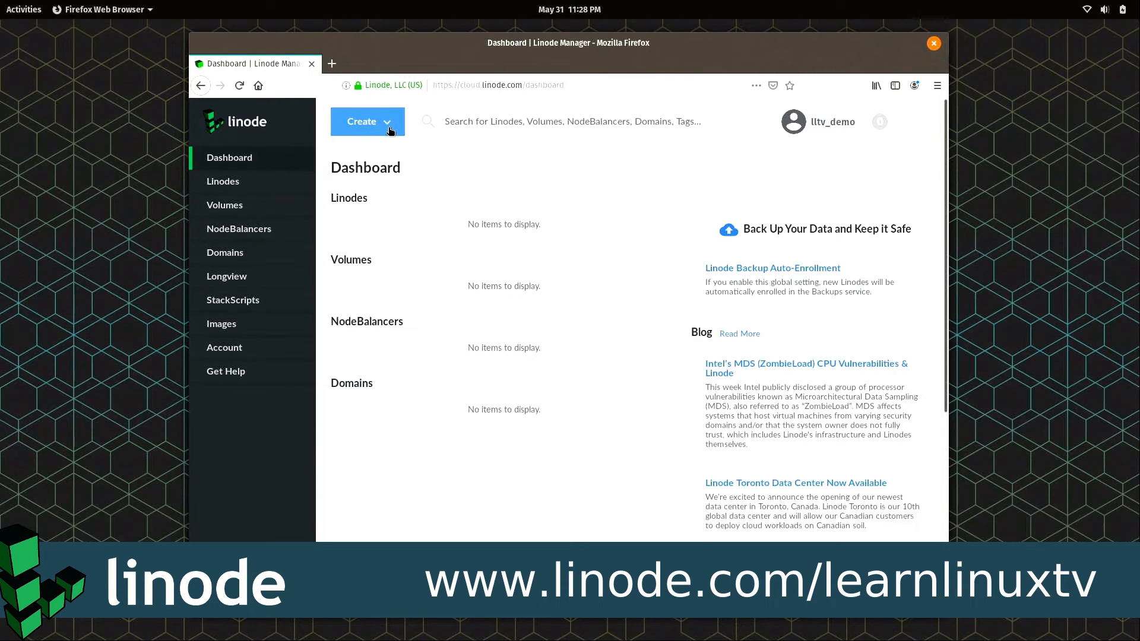
click(367, 121)
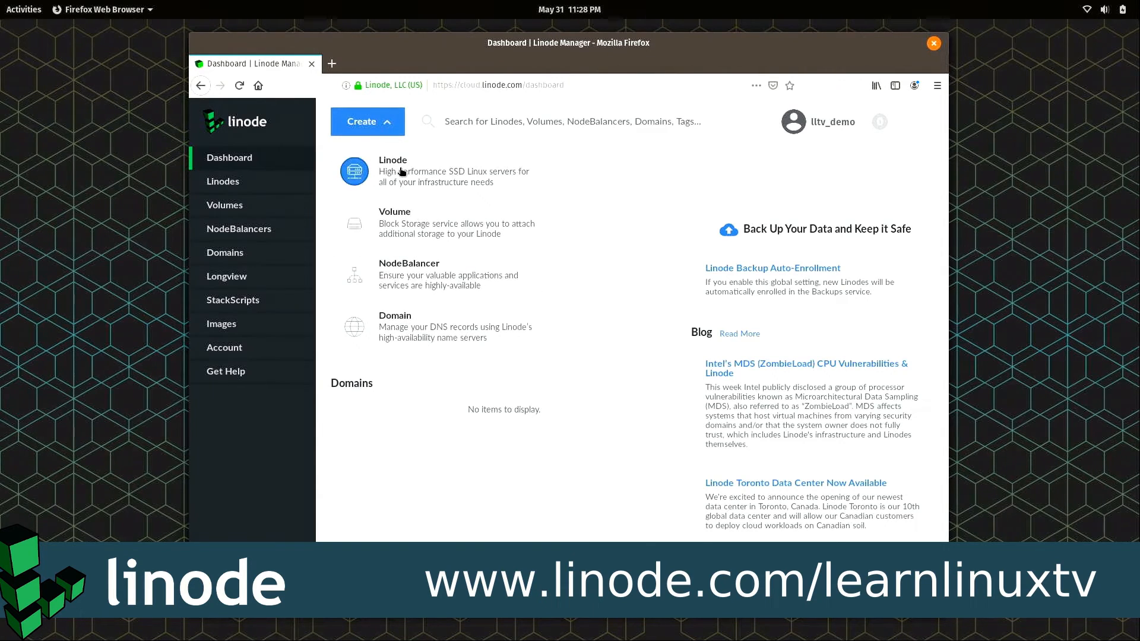
click(366, 121)
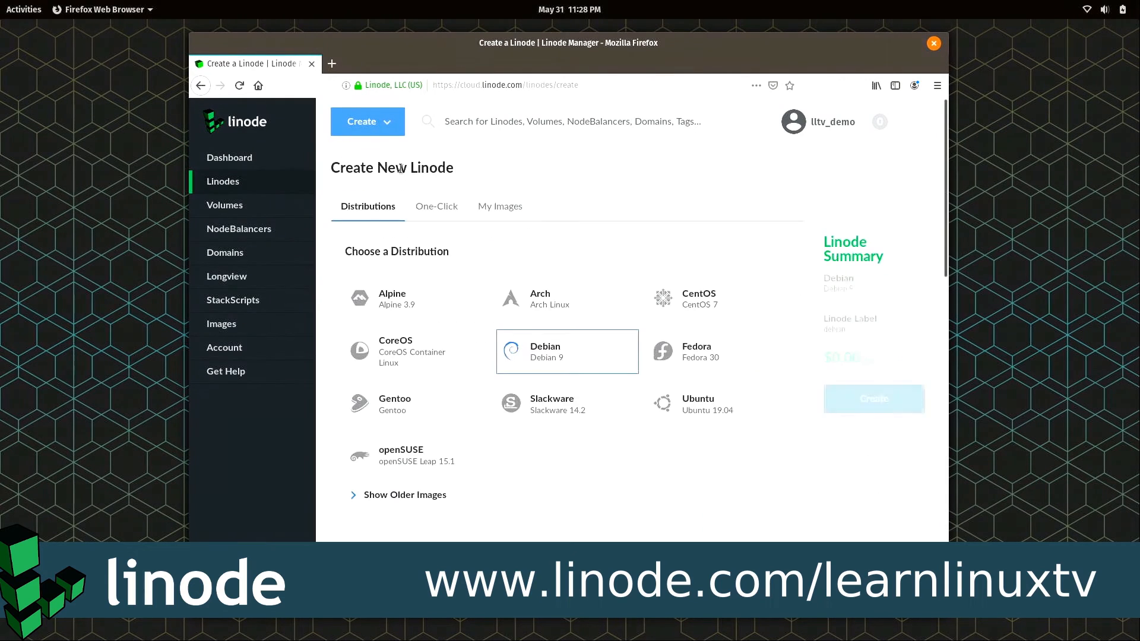
Step: Choose Ubuntu 18.04 LTS in Newark, NJ on the Nanode 1GB plan and create the server
click(566, 352)
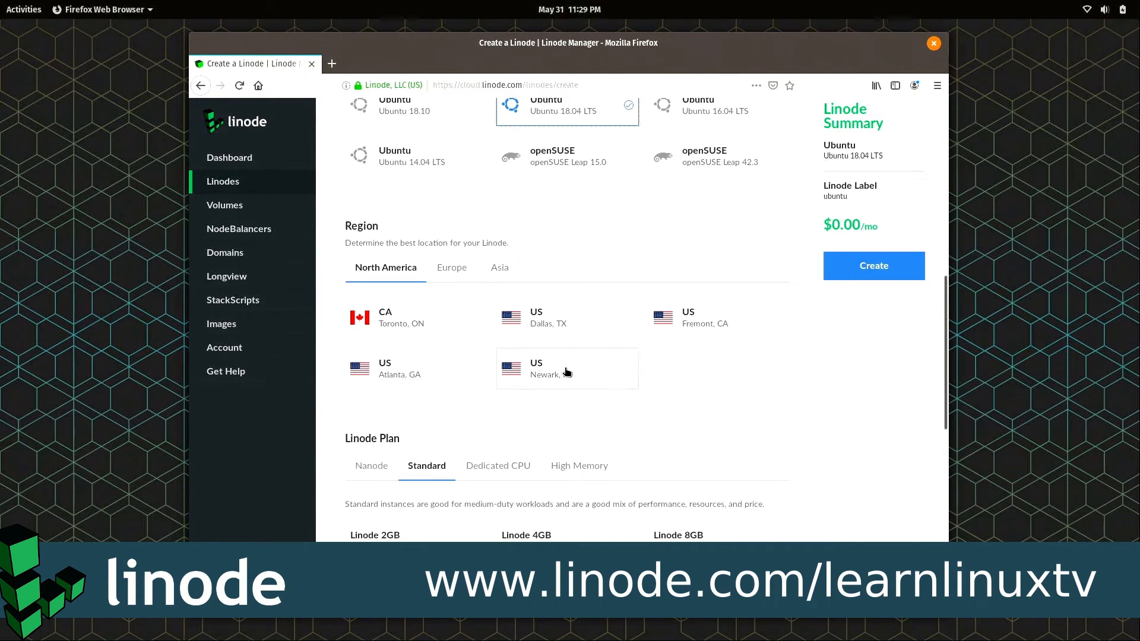
click(567, 368)
text(linux_commands_for_beginners)
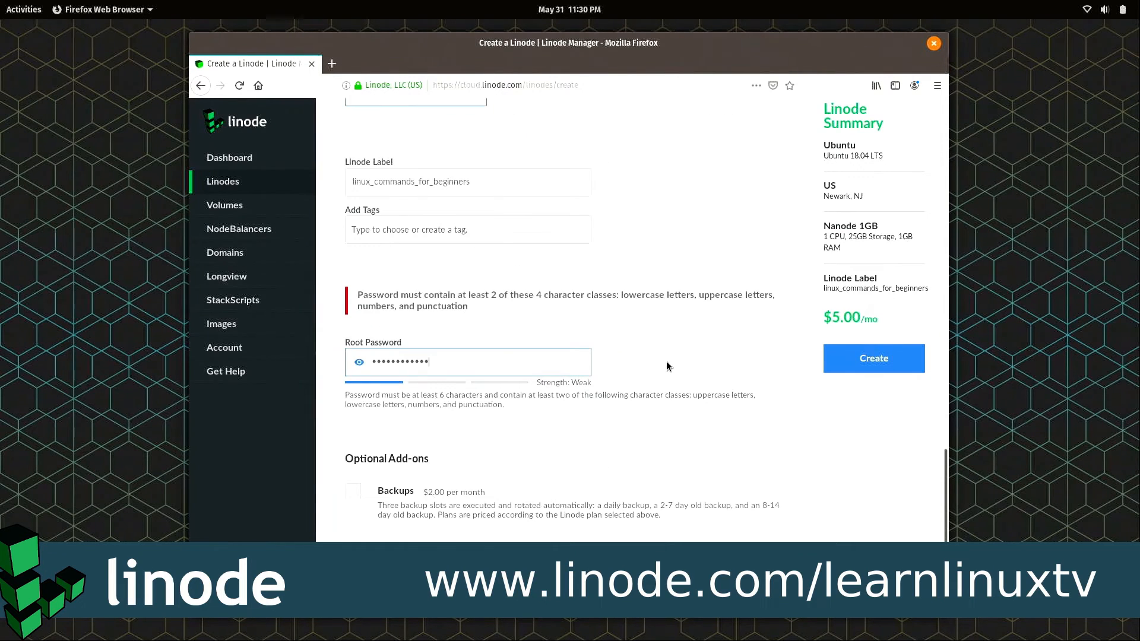
click(872, 358)
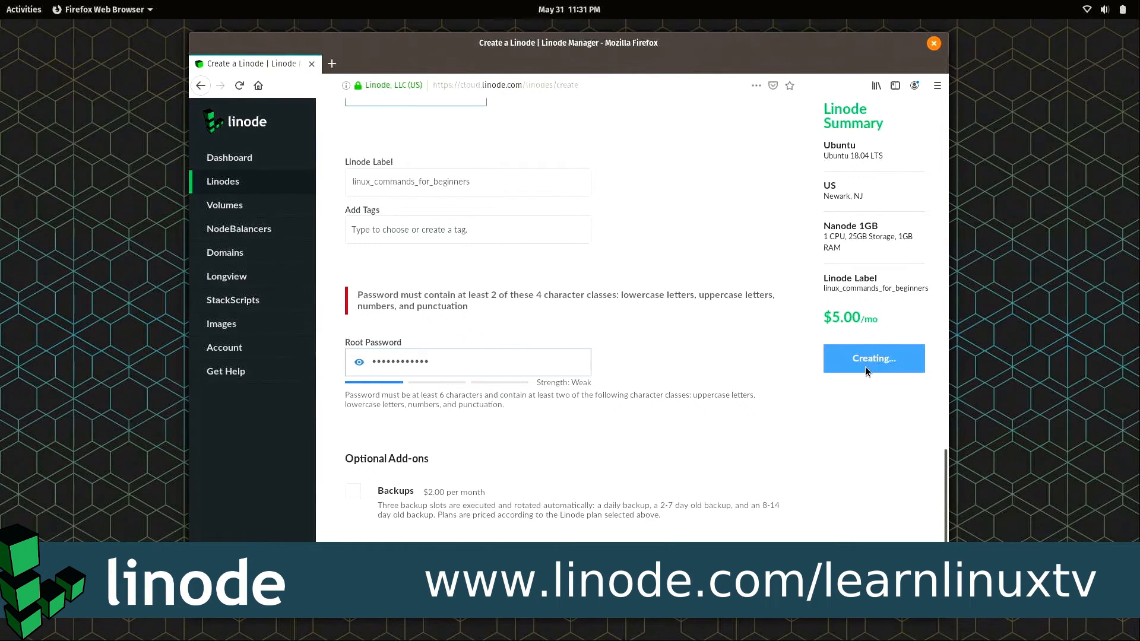
click(873, 357)
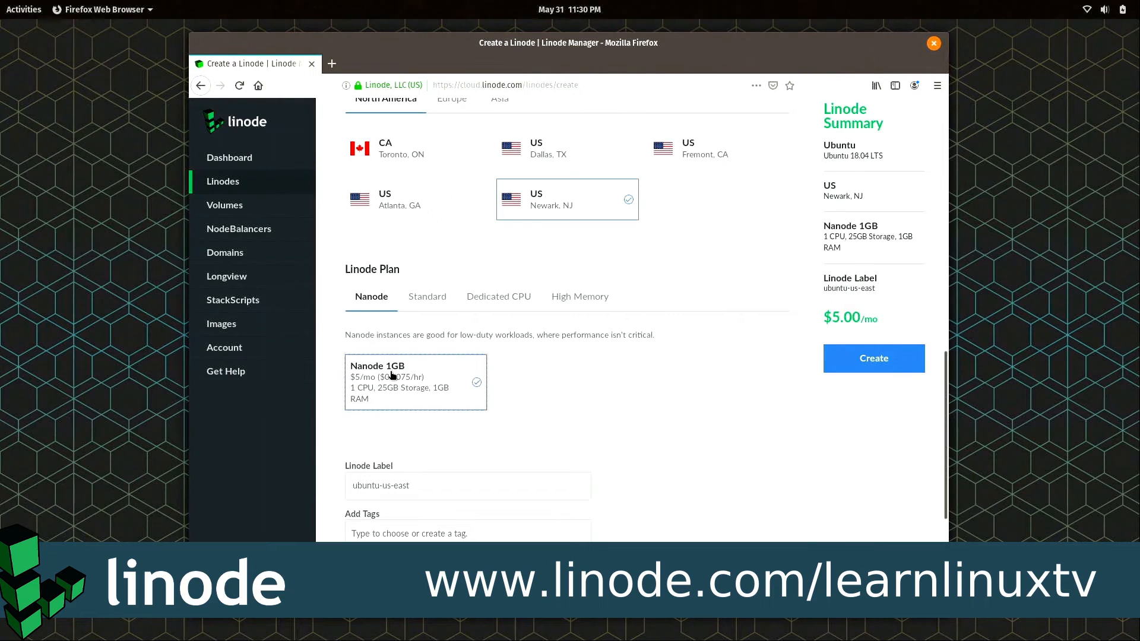
mouse_move(857, 328)
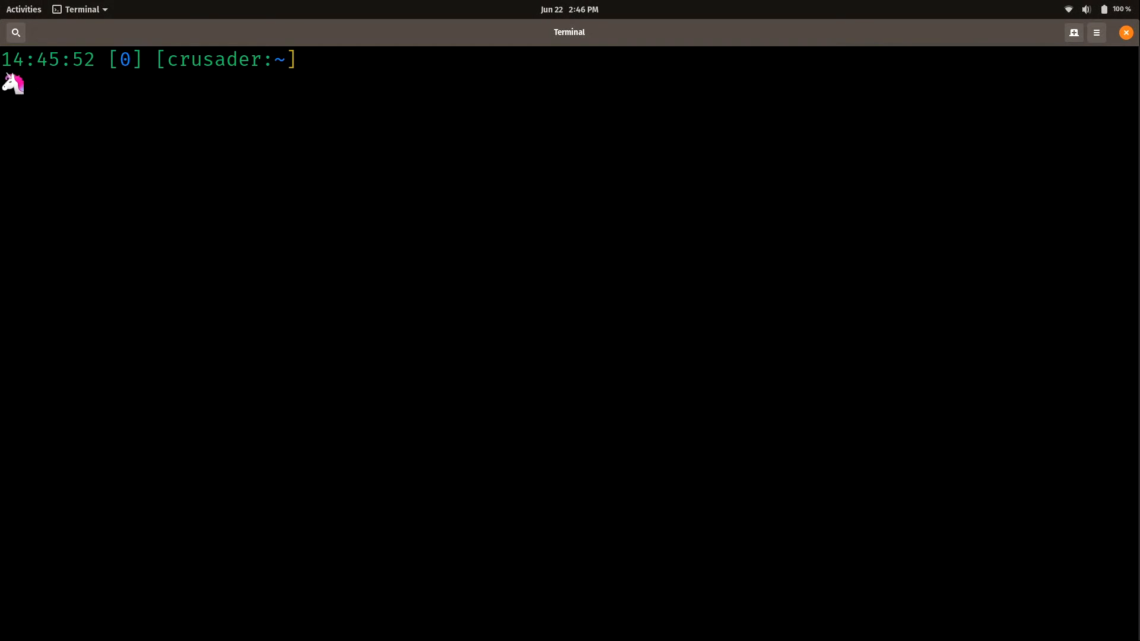
Step: Restart apache2 with sudo systemctl restart apache2
text(sudo system)
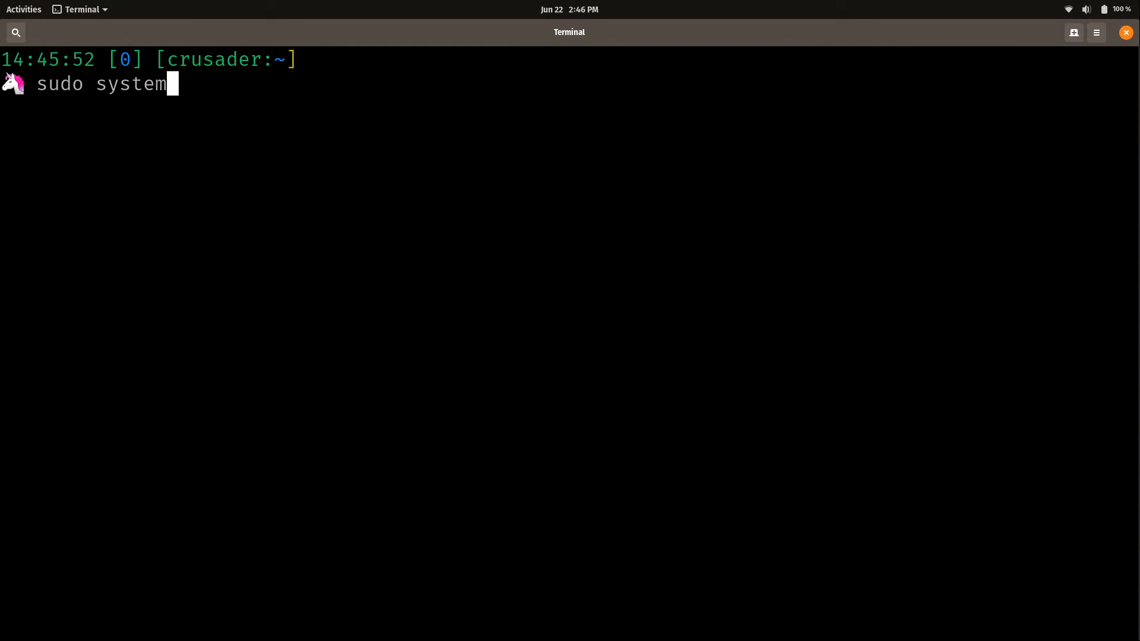
text(ctl restart apach)
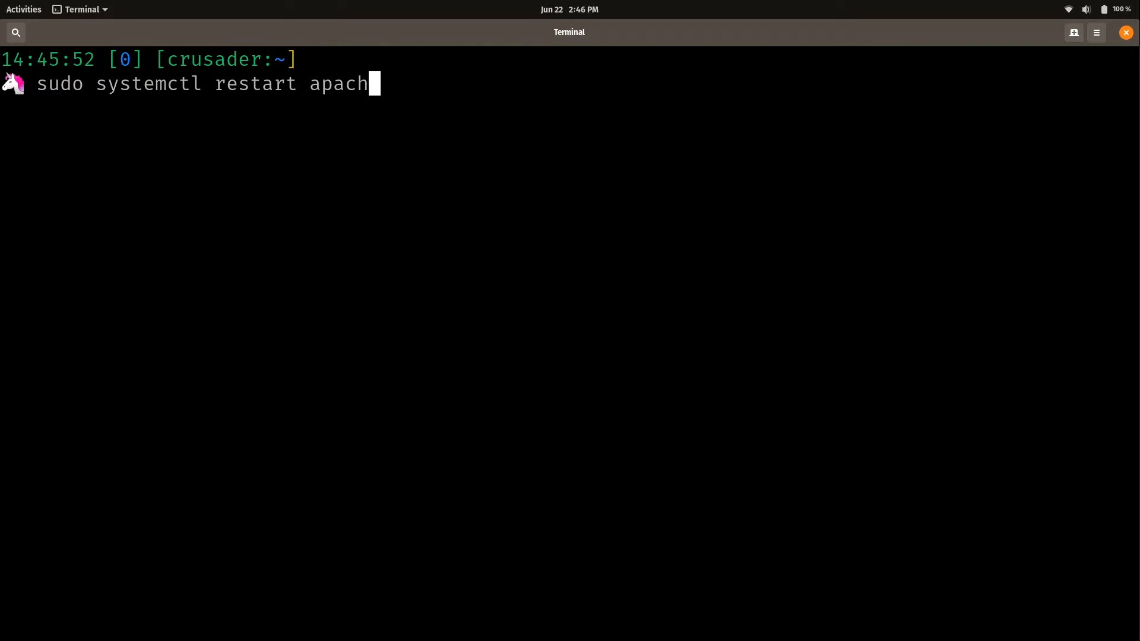
text(2)
text(systemctl status apache2)
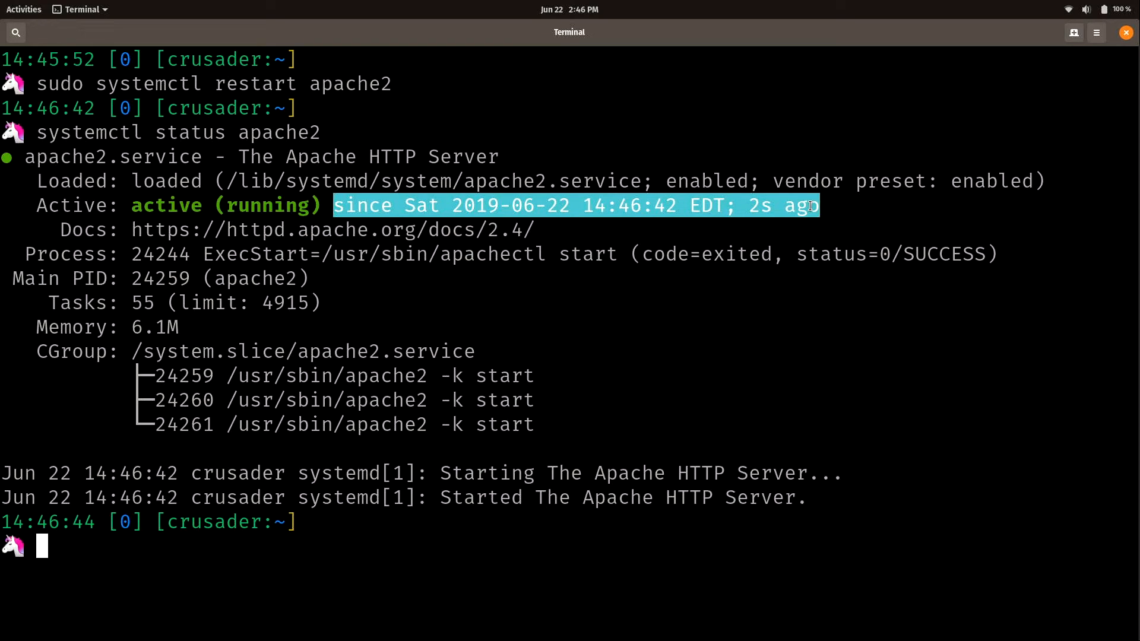
mouse_move(628, 211)
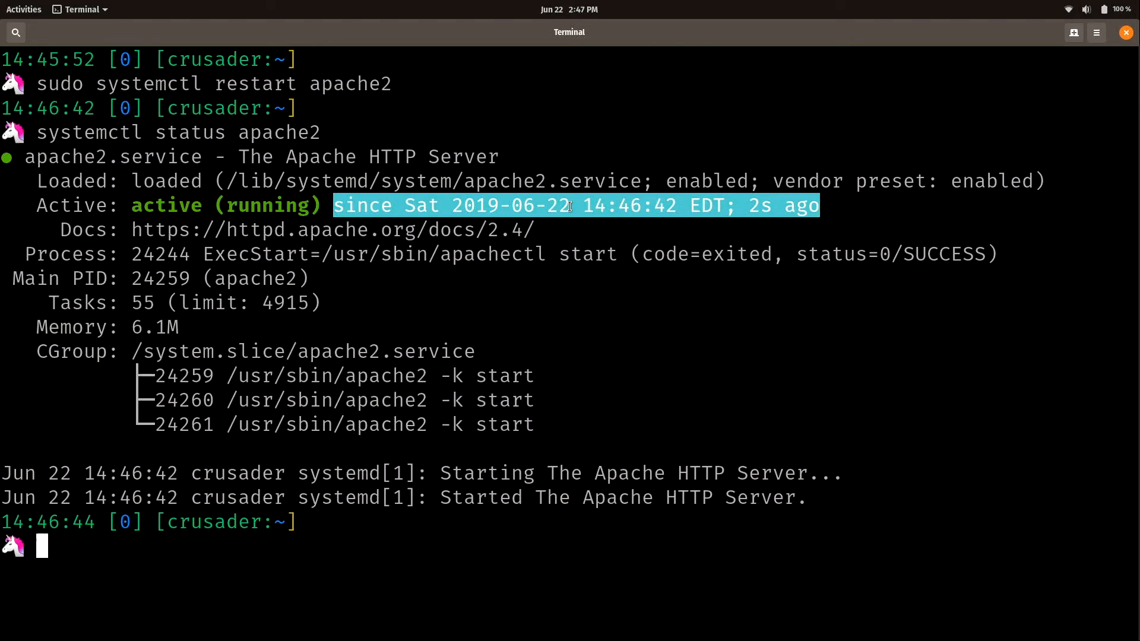
mouse_move(610, 209)
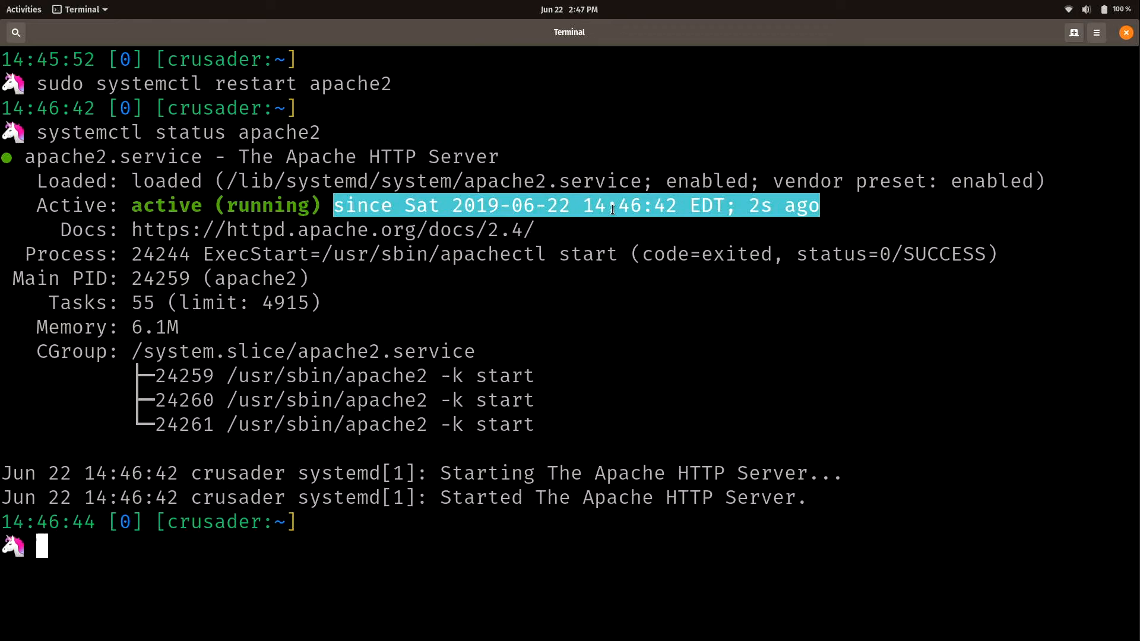